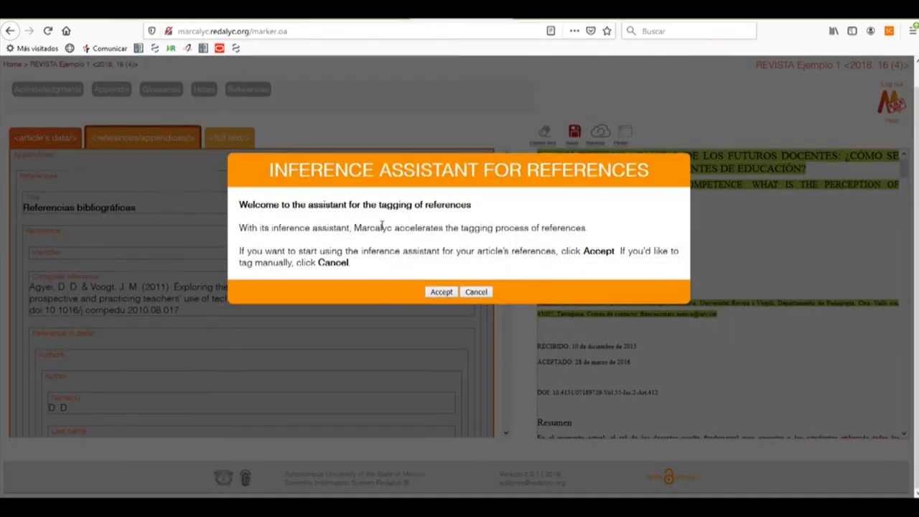
{"action": "mouse_move", "coordinate": [393, 273]}
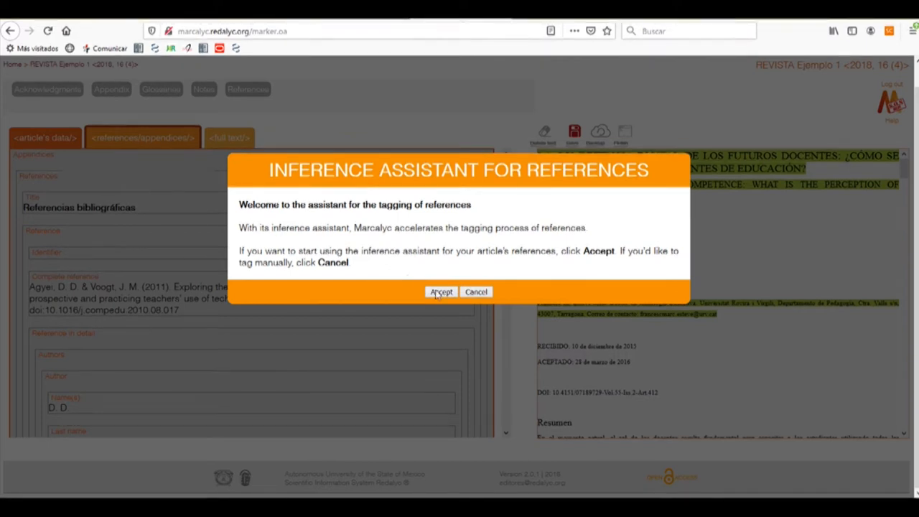
Accept the welcome dialog and review the inferred Journal type and Computers & Education source.
{"action": "left_click", "coordinate": [440, 291]}
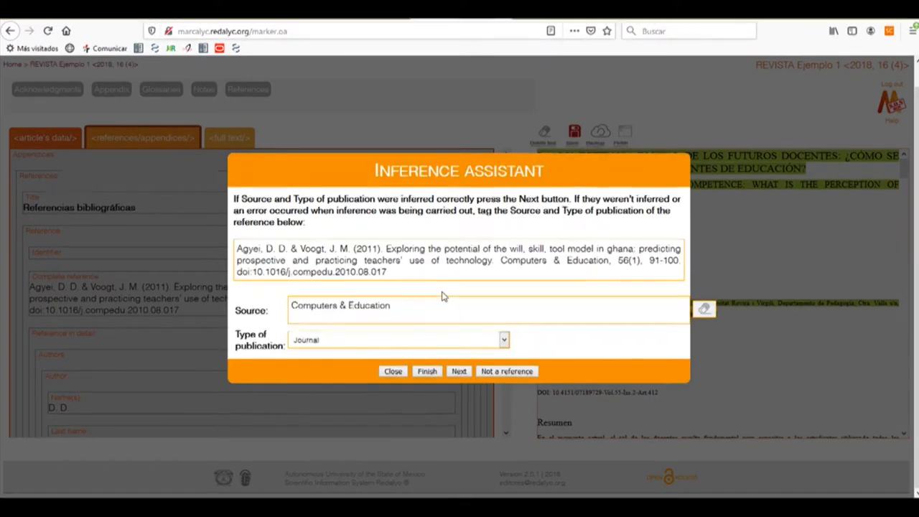
{"action": "mouse_move", "coordinate": [430, 290]}
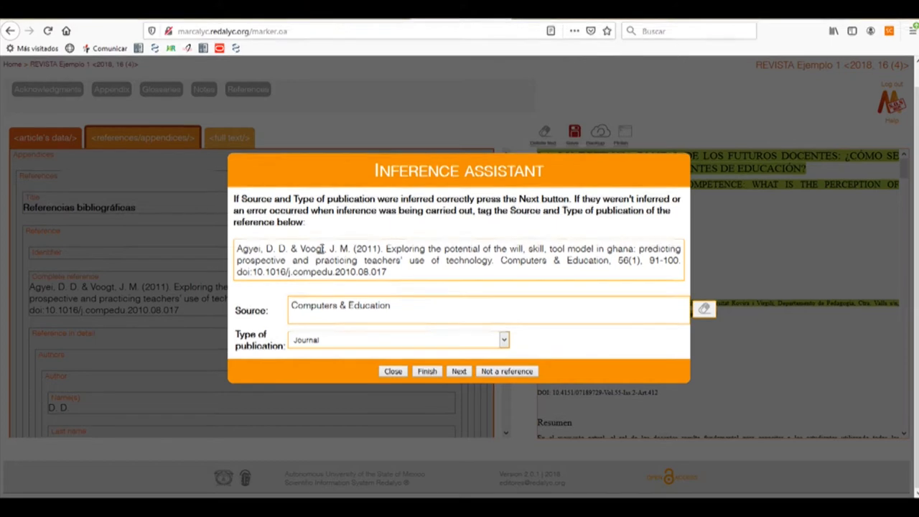
{"action": "mouse_move", "coordinate": [438, 288]}
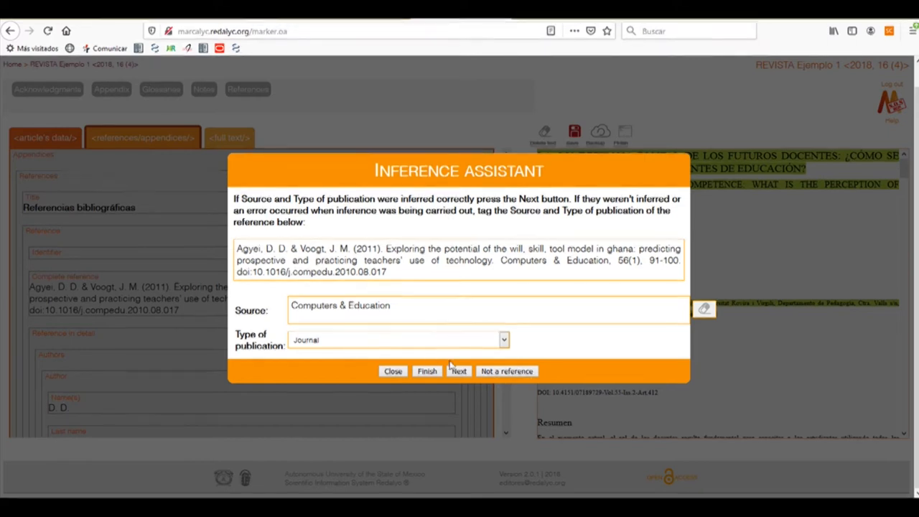
{"action": "mouse_move", "coordinate": [460, 363]}
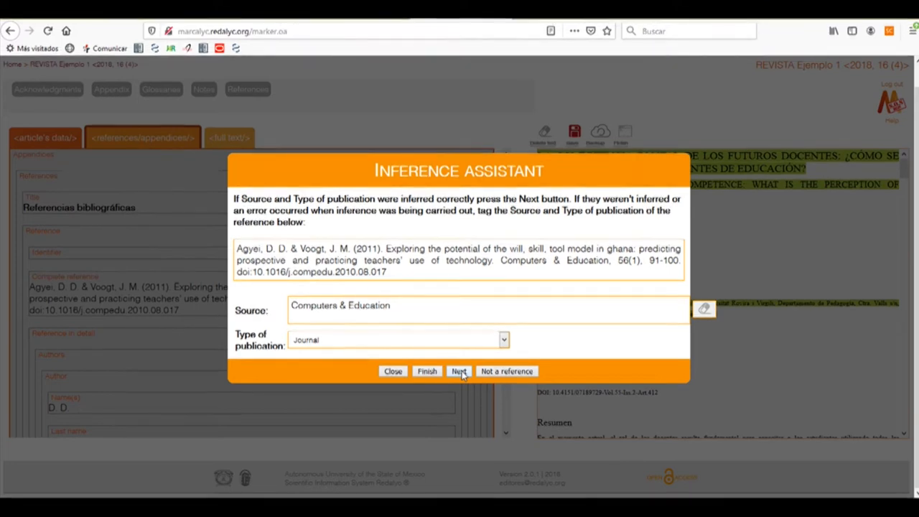
Mark the next two references as Book|Book chapter.
{"action": "left_click", "coordinate": [459, 371]}
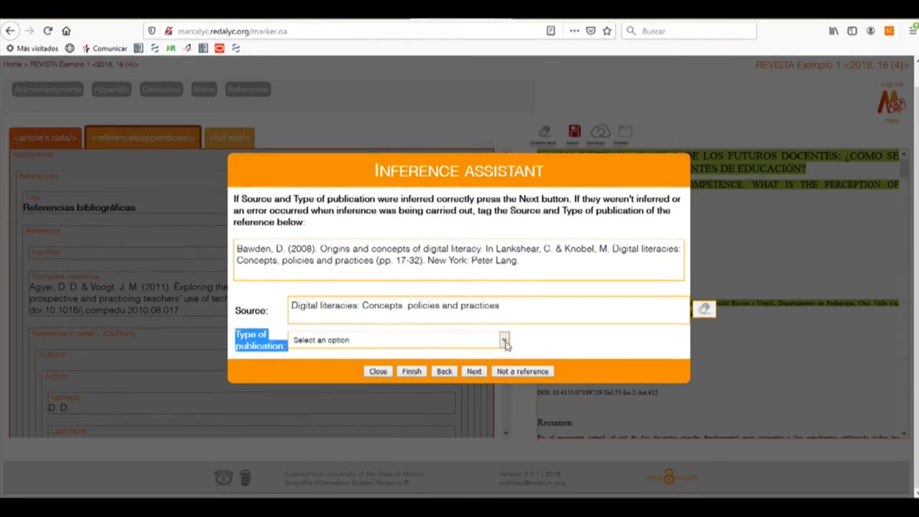
{"action": "left_click", "coordinate": [504, 339]}
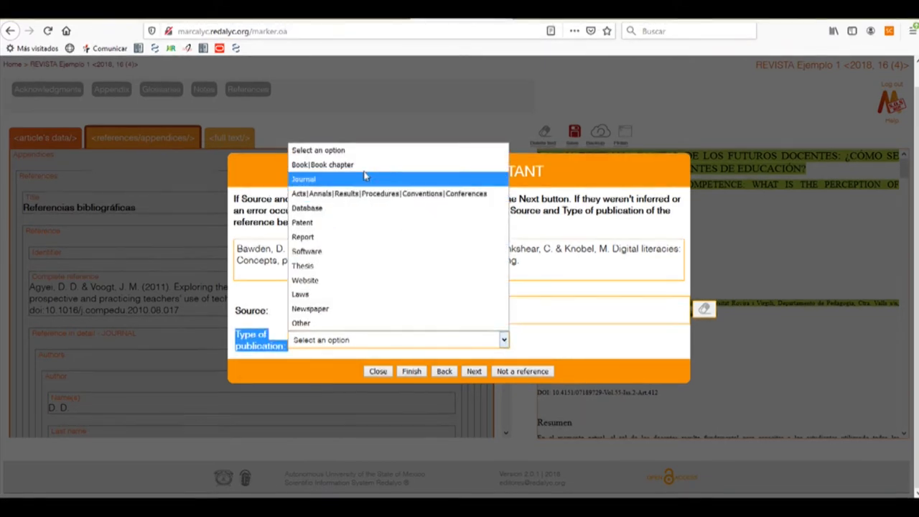
{"action": "mouse_move", "coordinate": [361, 165]}
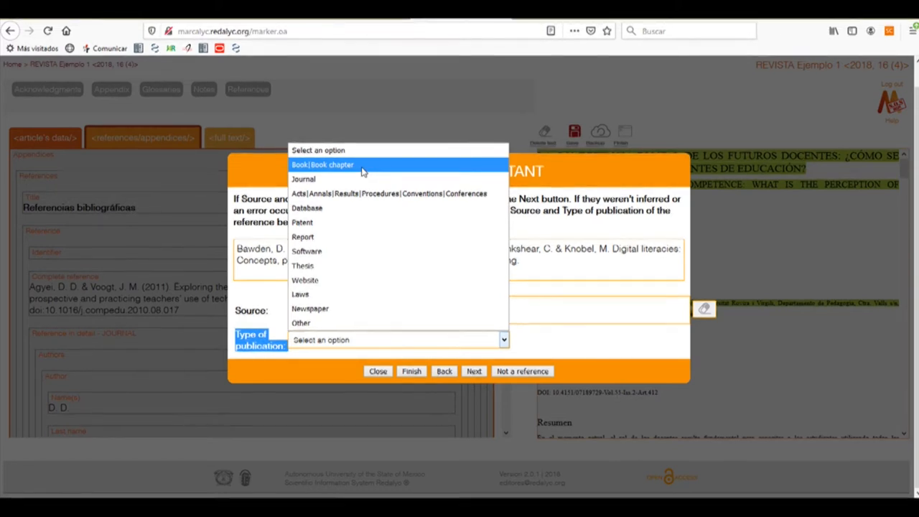
{"action": "left_click", "coordinate": [322, 165]}
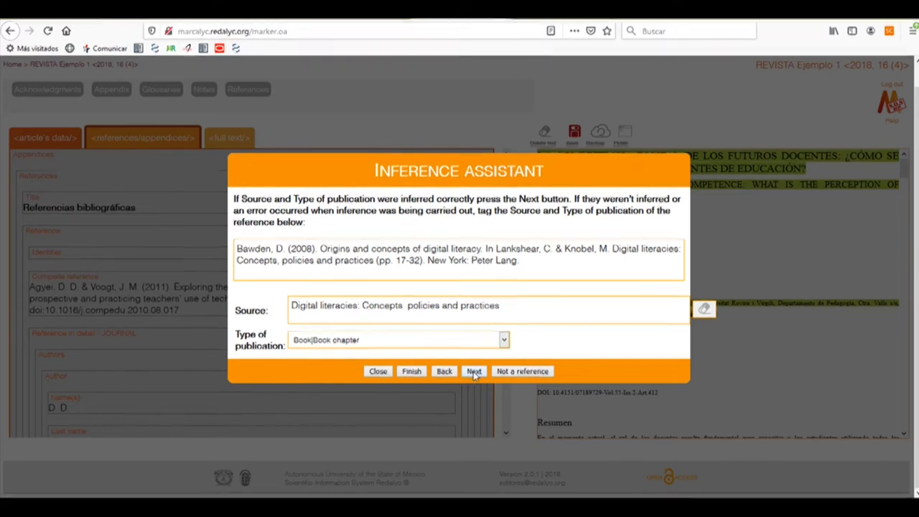
{"action": "left_click", "coordinate": [474, 371]}
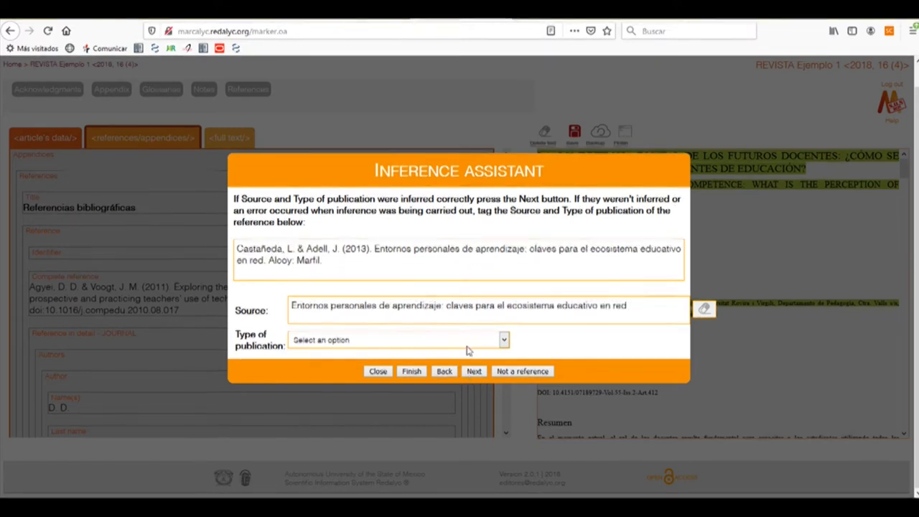
{"action": "left_click", "coordinate": [396, 339]}
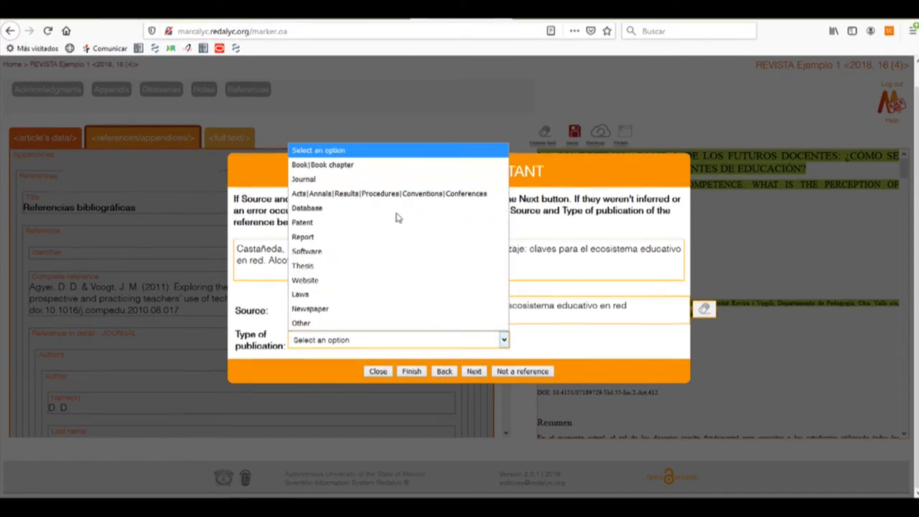
{"action": "left_click", "coordinate": [321, 164]}
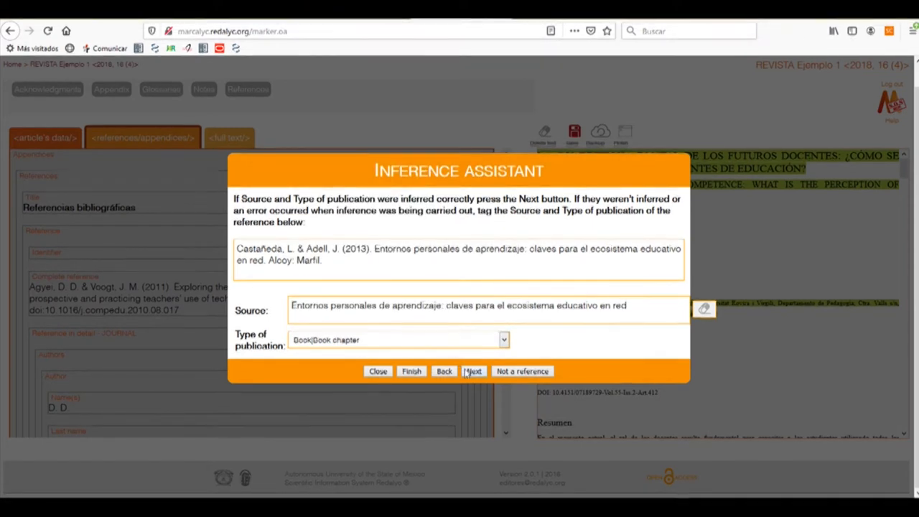
Mark one more reference as a book, step past the rest, and finish.
{"action": "left_click", "coordinate": [473, 372]}
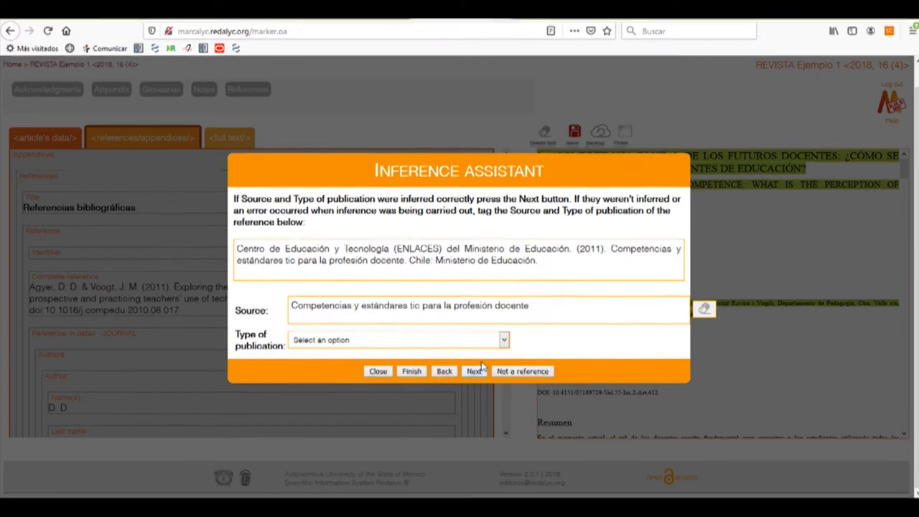
{"action": "left_click", "coordinate": [502, 340]}
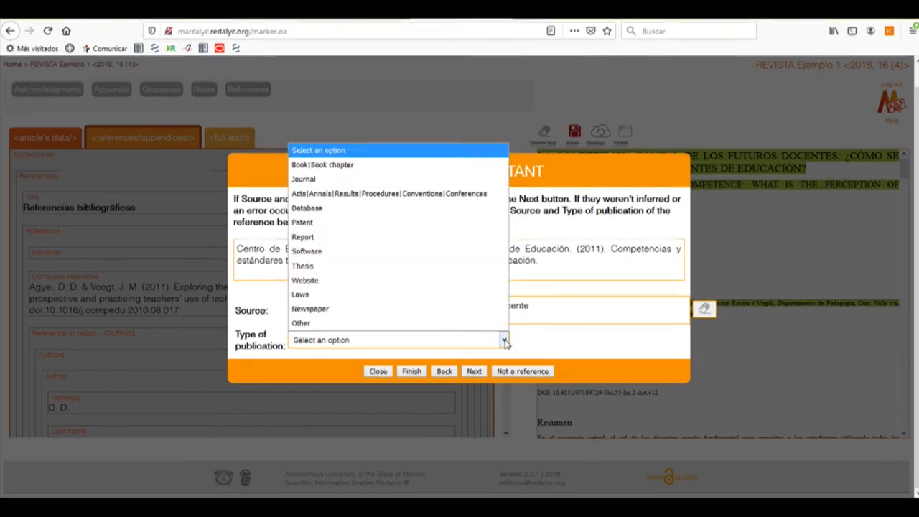
{"action": "mouse_move", "coordinate": [369, 179]}
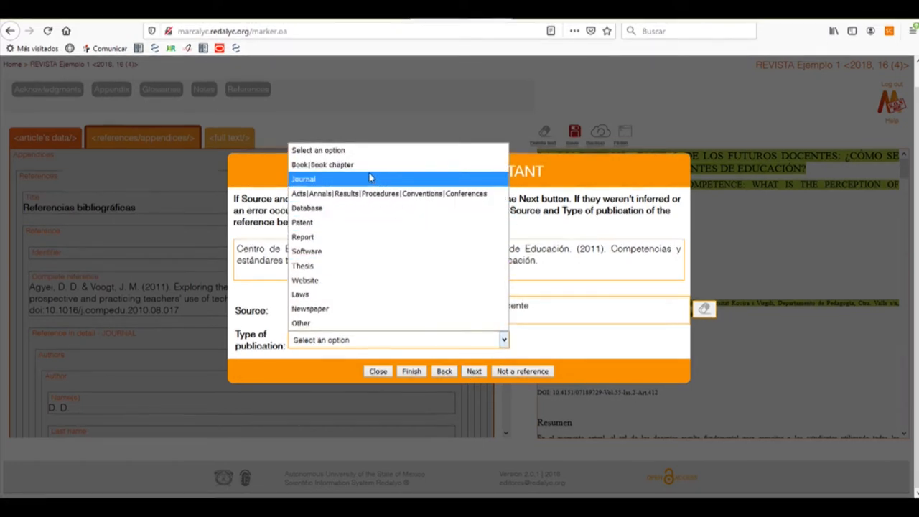
{"action": "left_click", "coordinate": [322, 165]}
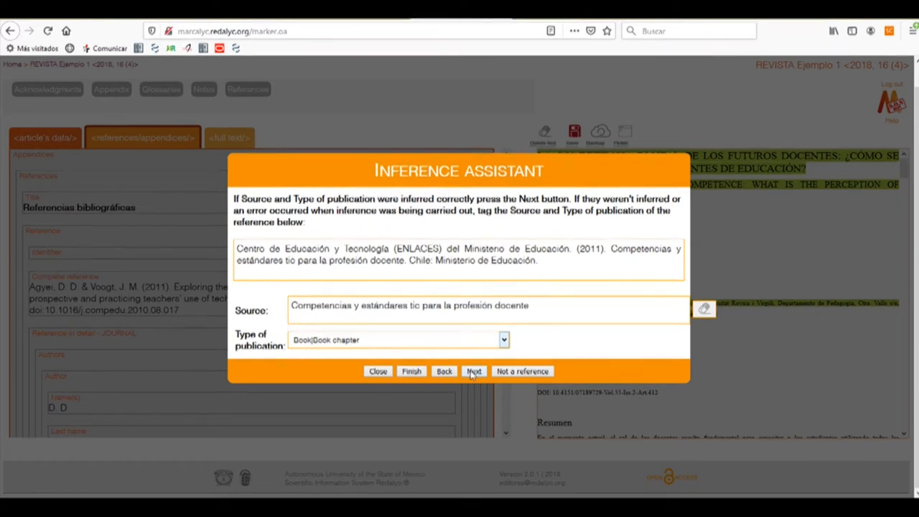
{"action": "left_click", "coordinate": [473, 371]}
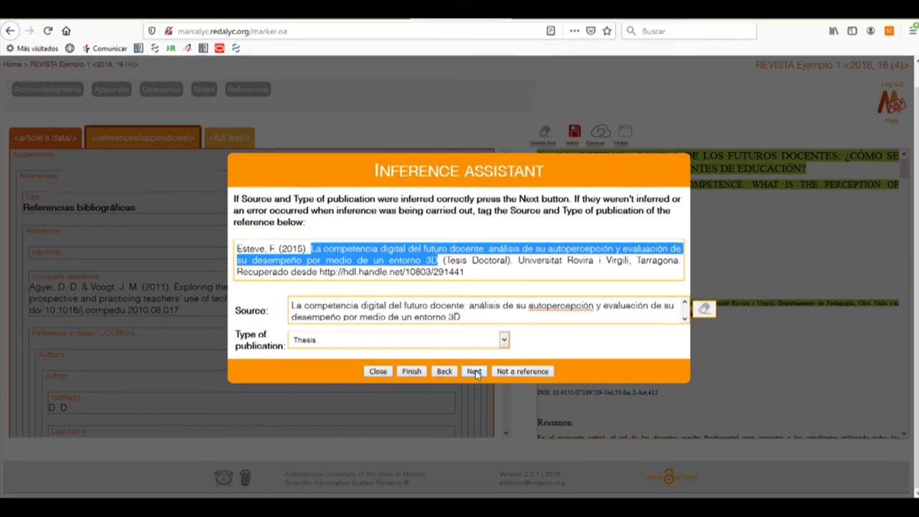
{"action": "left_click", "coordinate": [473, 371]}
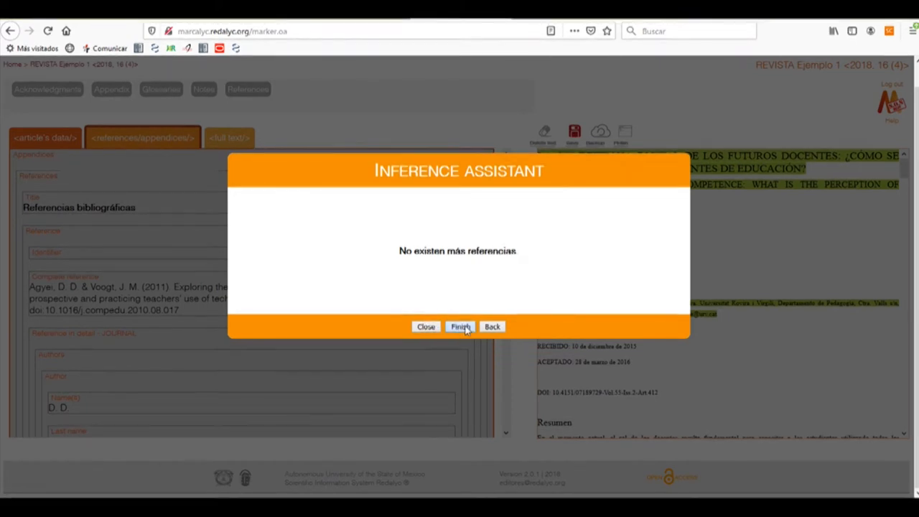
{"action": "left_click", "coordinate": [460, 327]}
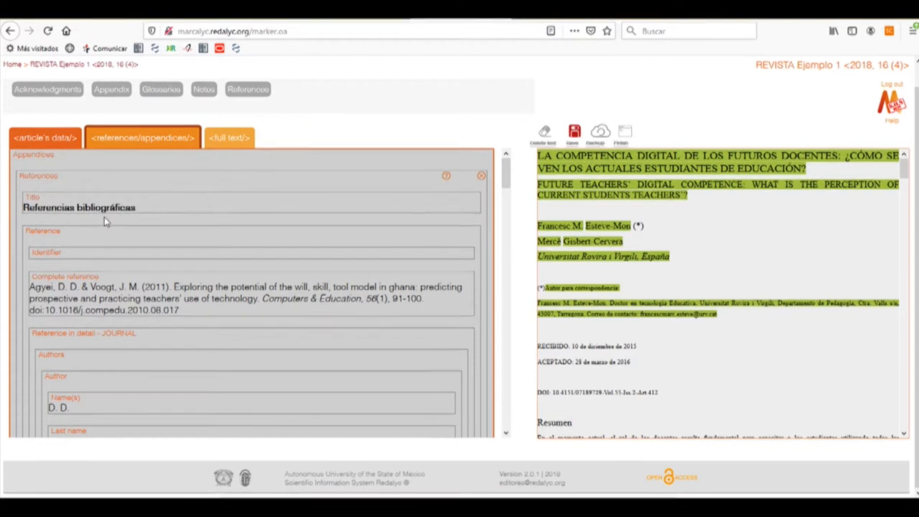
{"action": "scroll", "scroll_direction": "down", "scroll_amount": 3}
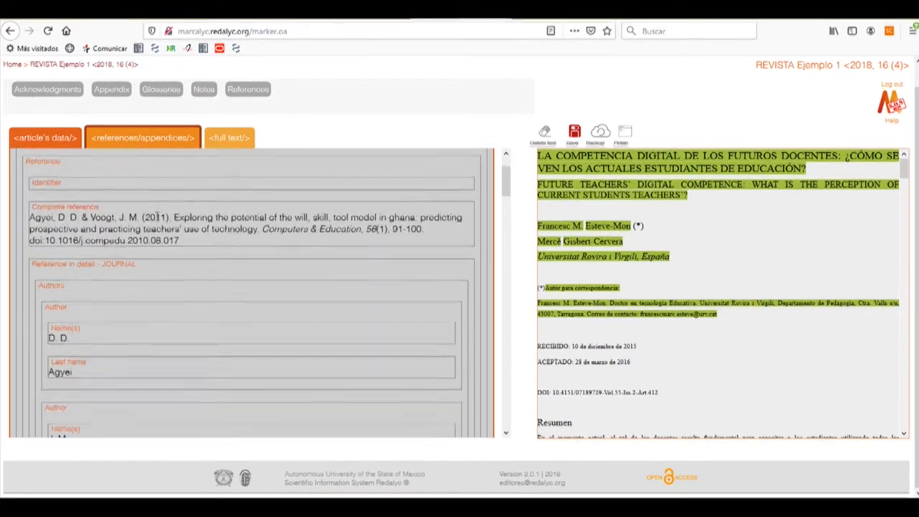
{"action": "scroll", "scroll_direction": "down", "scroll_amount": 3}
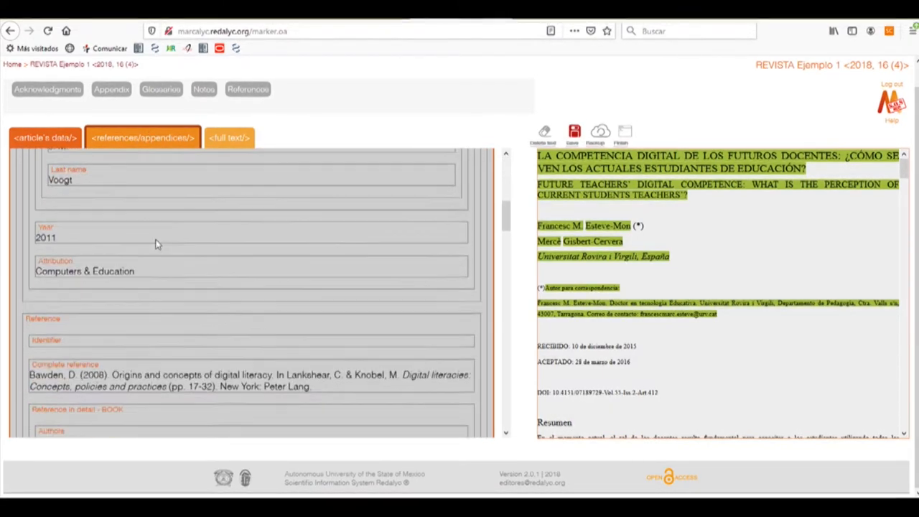
{"action": "scroll", "scroll_direction": "down", "scroll_amount": 3}
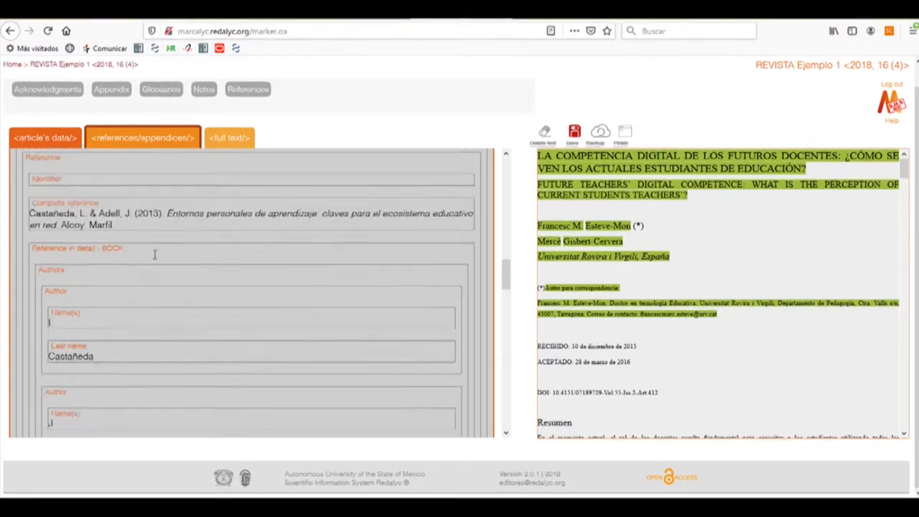
{"action": "scroll", "scroll_direction": "down", "scroll_amount": 3}
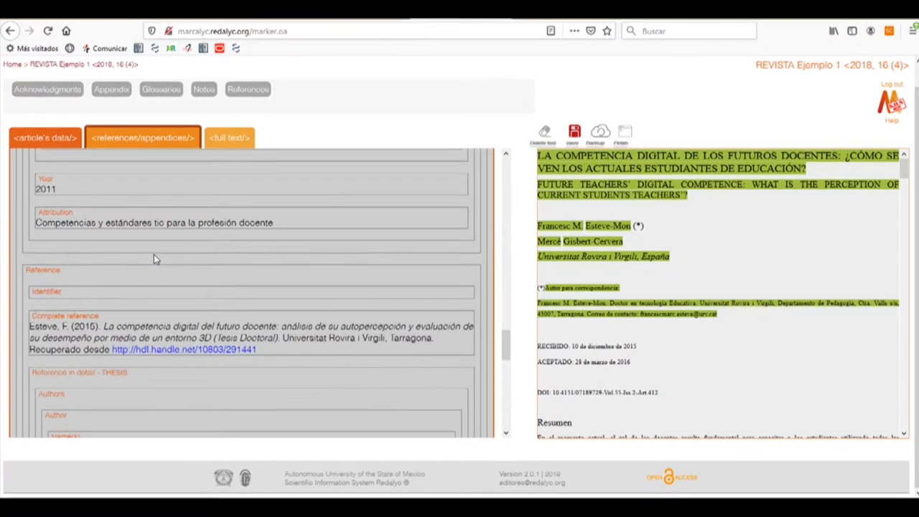
{"action": "scroll", "scroll_direction": "down", "scroll_amount": 3}
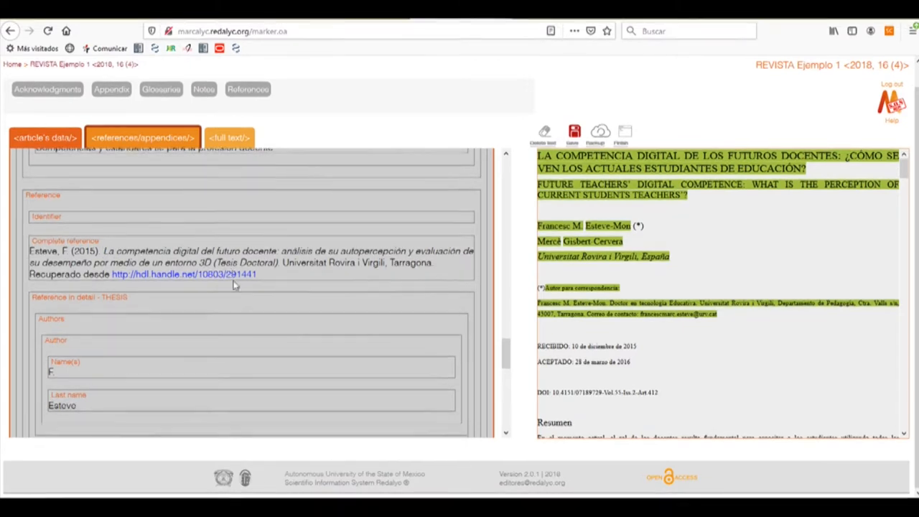
{"action": "scroll", "scroll_direction": "down", "scroll_amount": 3}
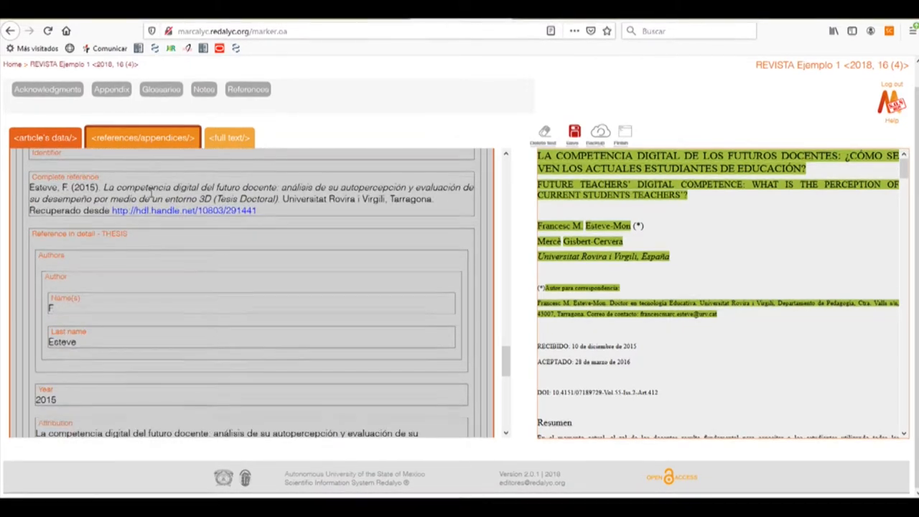
{"action": "scroll", "scroll_direction": "down", "scroll_amount": 3}
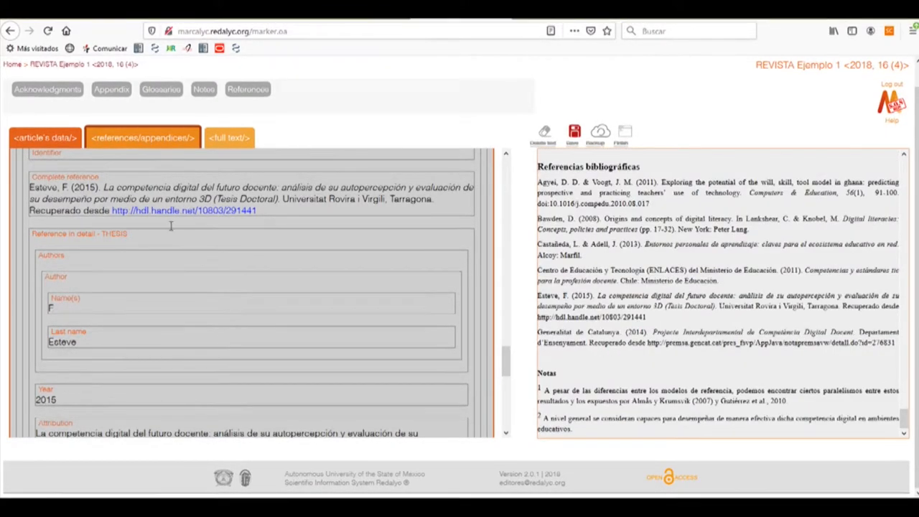
{"action": "scroll", "scroll_direction": "down", "scroll_amount": 3}
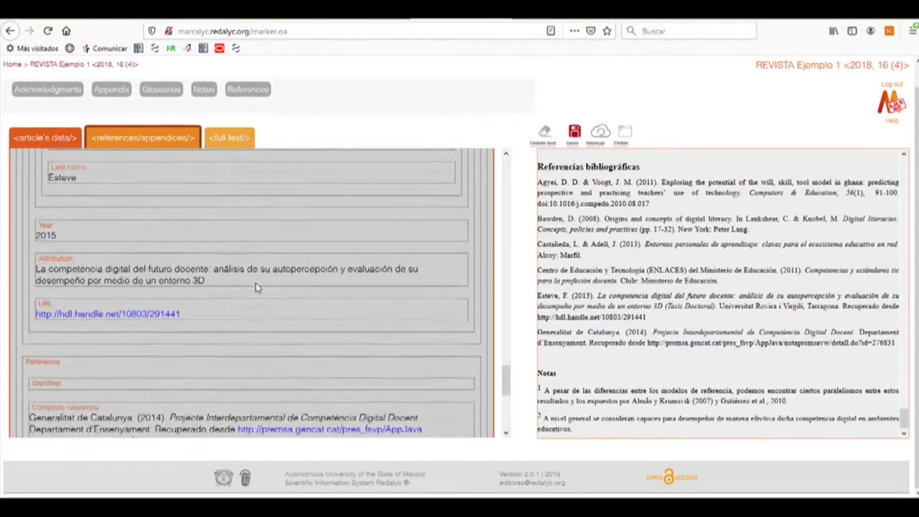
{"action": "scroll", "scroll_direction": "down", "scroll_amount": 3}
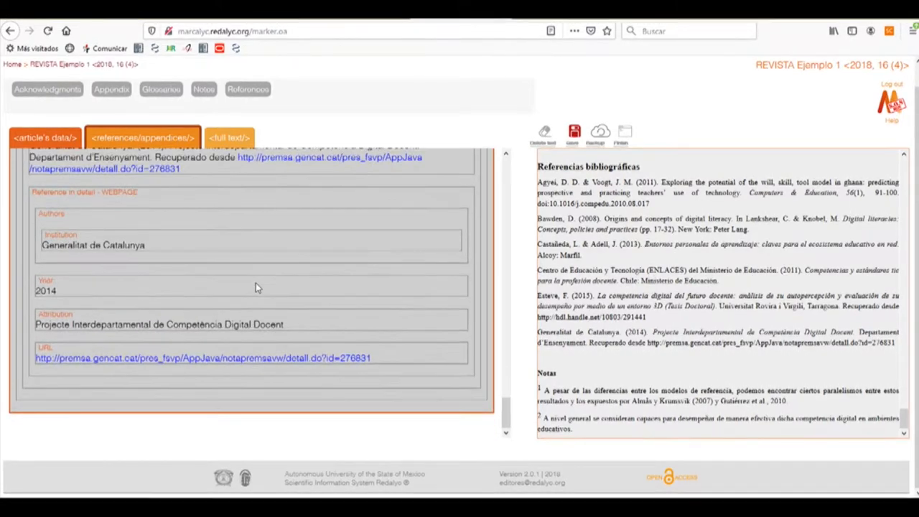
{"action": "scroll", "scroll_direction": "up", "scroll_amount": 3}
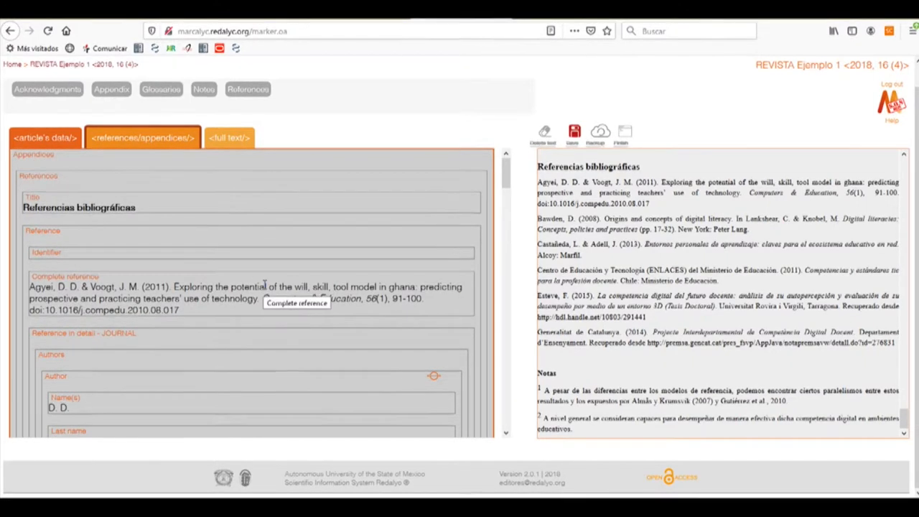
{"action": "scroll", "scroll_direction": "down", "scroll_amount": 3}
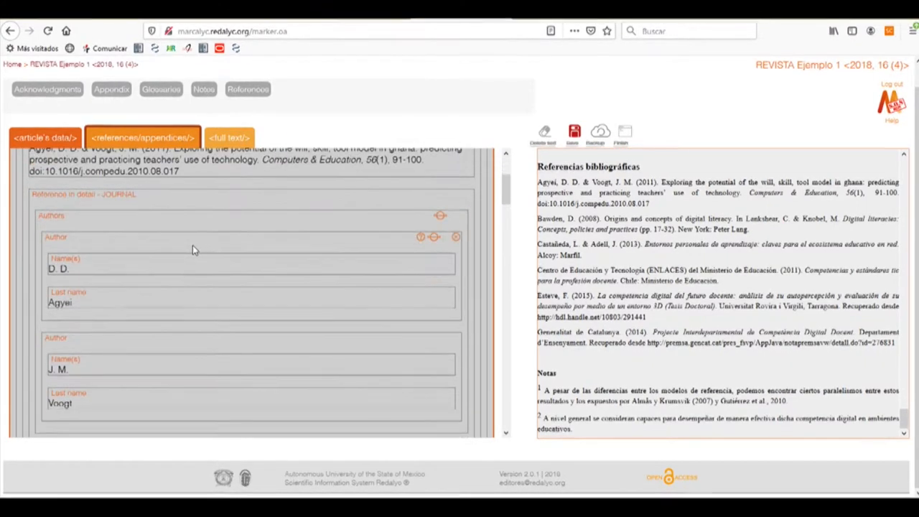
{"action": "scroll", "scroll_direction": "up", "scroll_amount": 3}
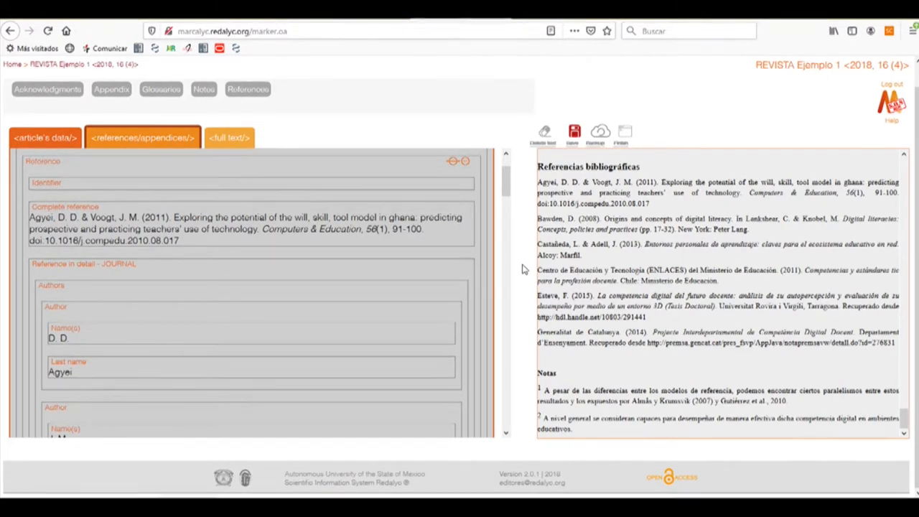
{"action": "scroll", "scroll_direction": "down", "scroll_amount": 3}
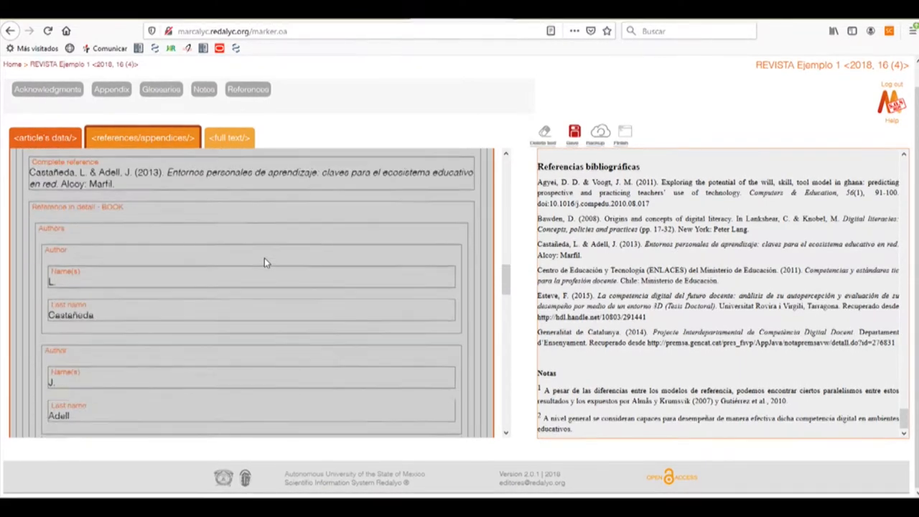
{"action": "scroll", "scroll_direction": "down", "scroll_amount": 3}
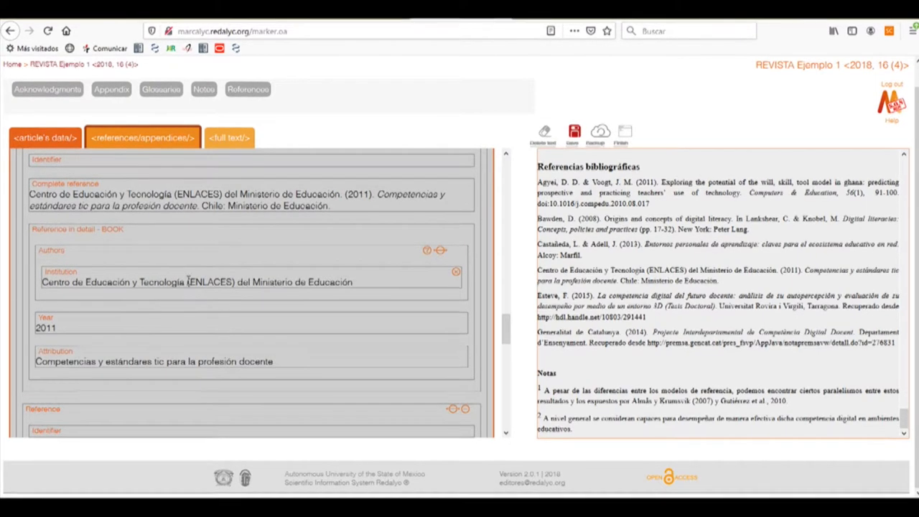
{"action": "scroll", "scroll_direction": "down", "scroll_amount": 3}
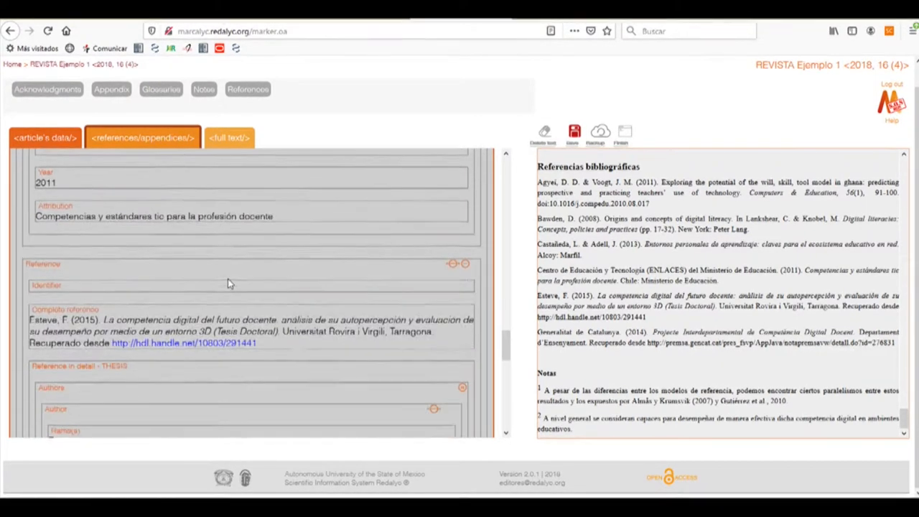
{"action": "scroll", "scroll_direction": "down", "scroll_amount": 3}
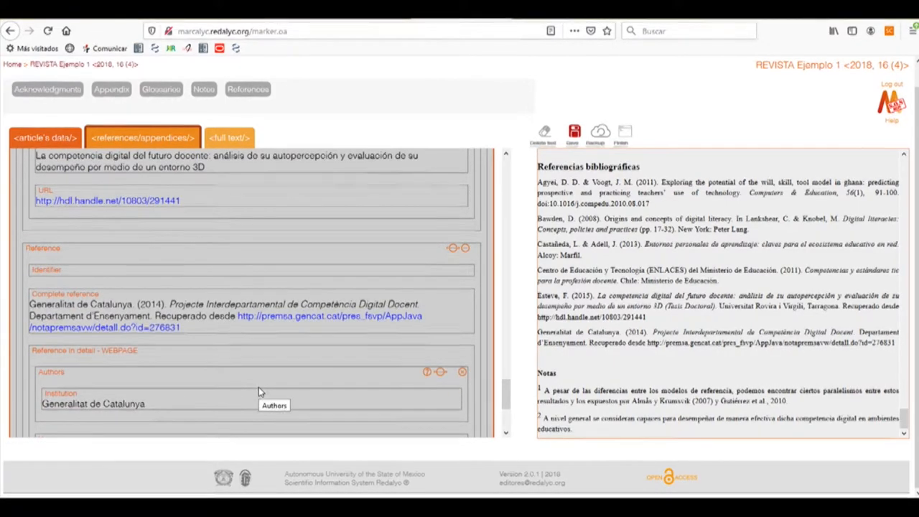
{"action": "scroll", "scroll_direction": "down", "scroll_amount": 3}
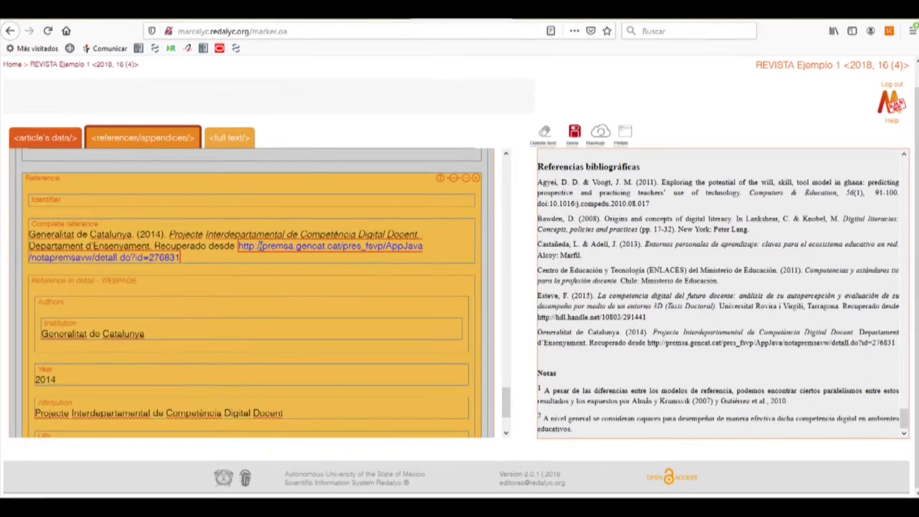
{"action": "mouse_move", "coordinate": [248, 273]}
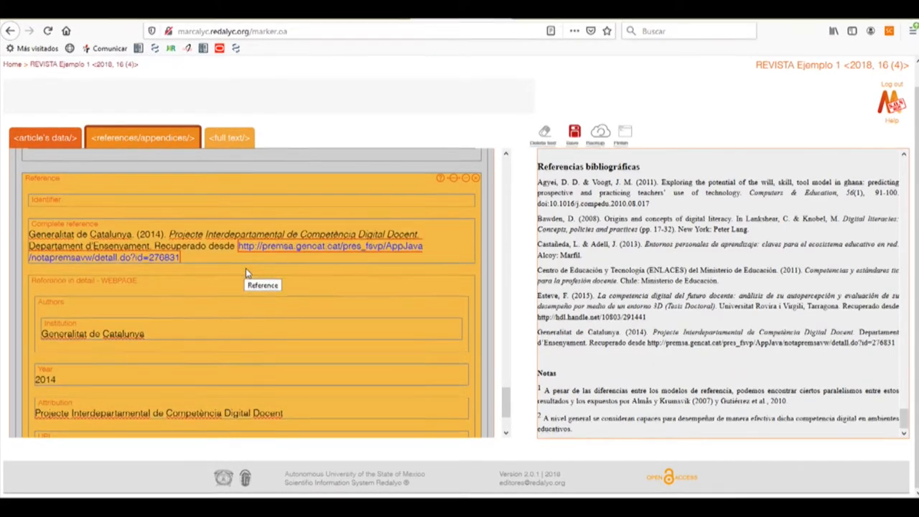
{"action": "scroll", "scroll_direction": "down", "scroll_amount": 3}
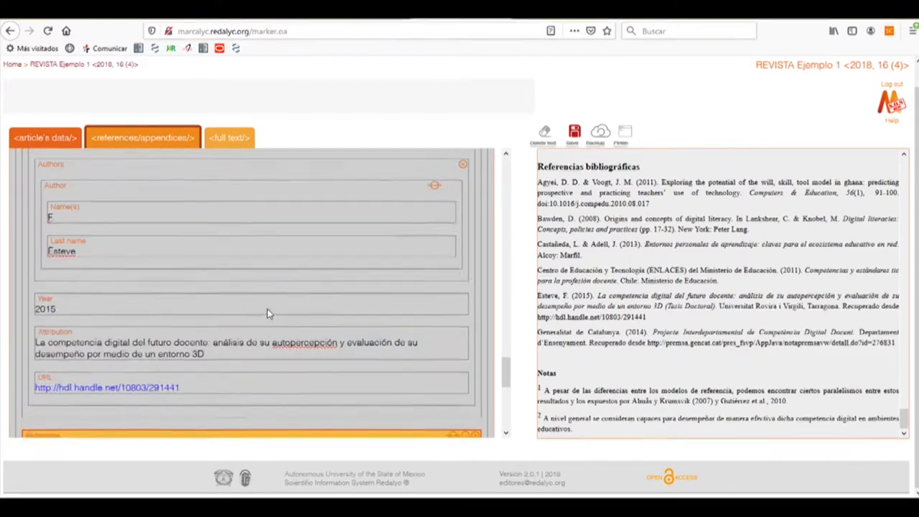
{"action": "scroll", "scroll_direction": "up", "scroll_amount": 3}
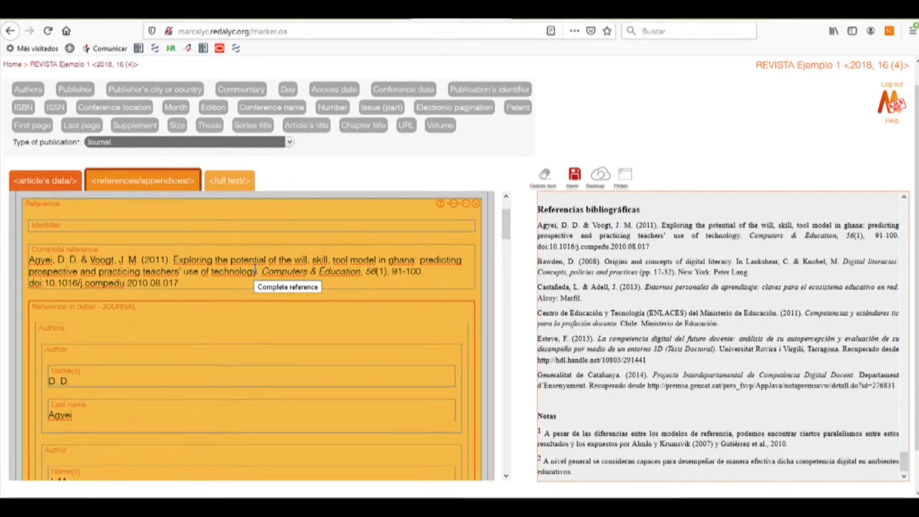
{"action": "mouse_move", "coordinate": [261, 302]}
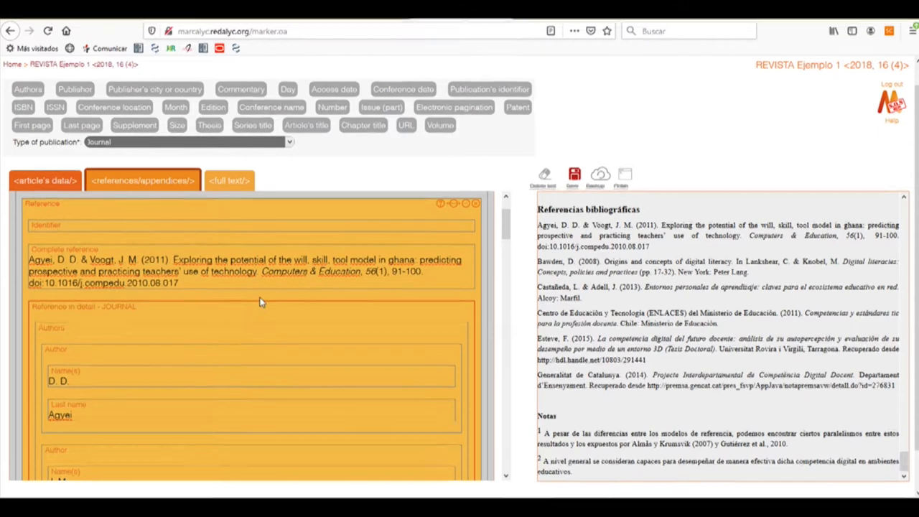
Tag the Agyei reference's article title and volume 56, and add a Number field.
{"action": "scroll", "scroll_direction": "down", "scroll_amount": 3}
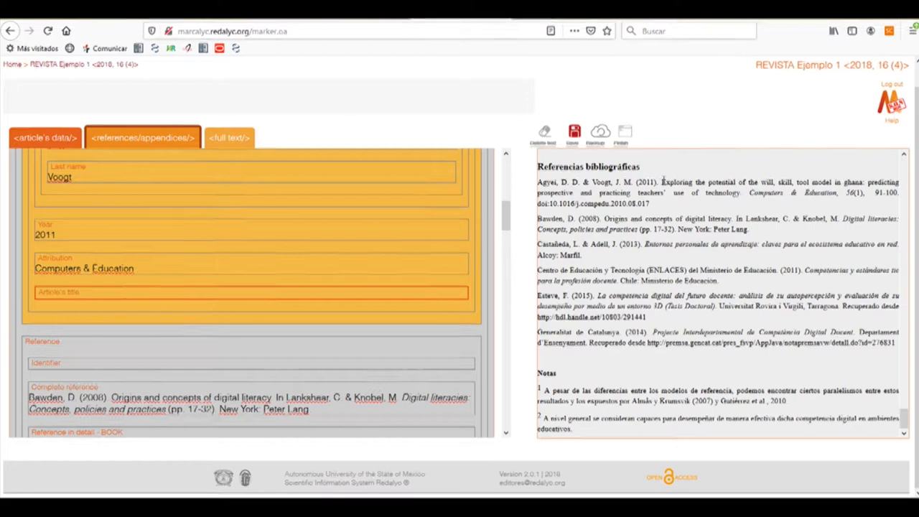
{"action": "left_click_drag", "start_coordinate": [661, 182], "coordinate": [740, 192]}
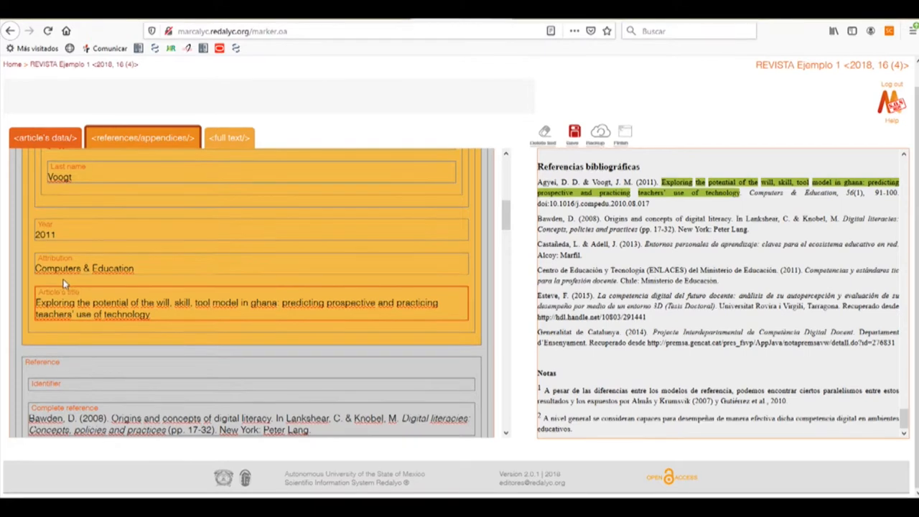
{"action": "mouse_move", "coordinate": [64, 287]}
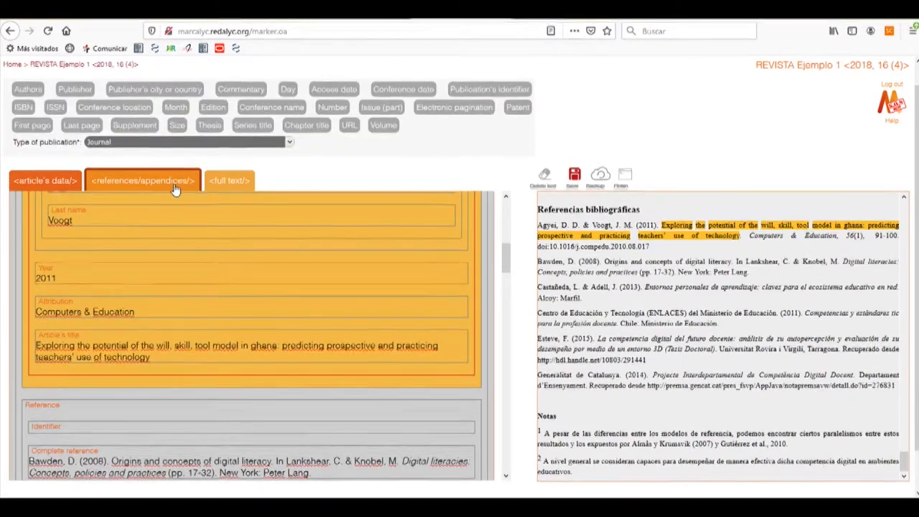
{"action": "mouse_move", "coordinate": [292, 110]}
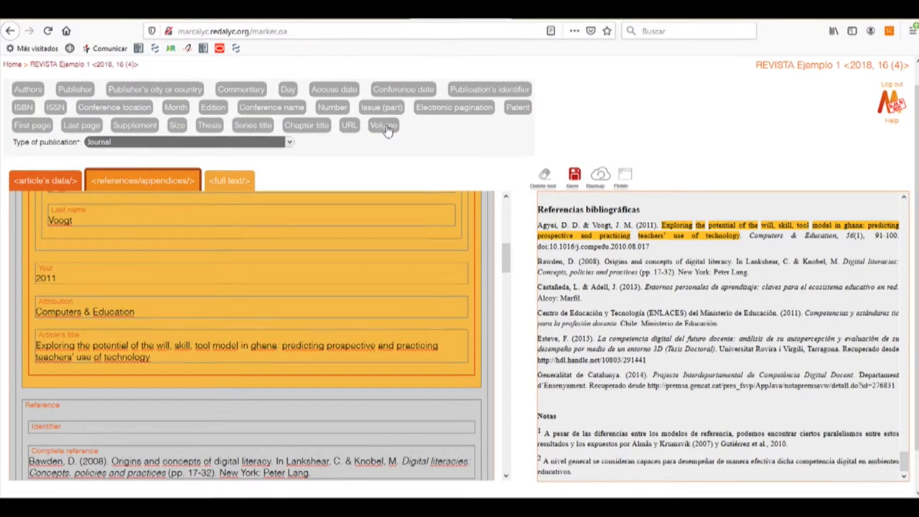
{"action": "left_click", "coordinate": [383, 125]}
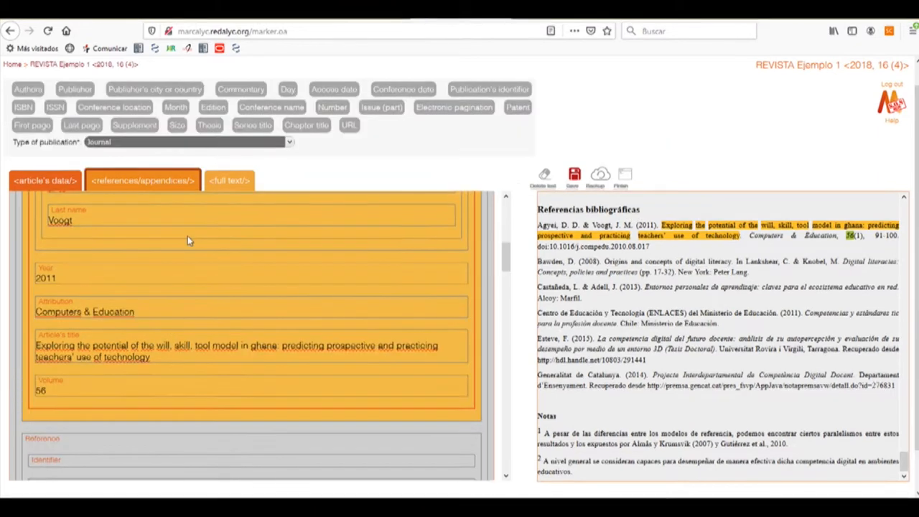
{"action": "mouse_move", "coordinate": [332, 107]}
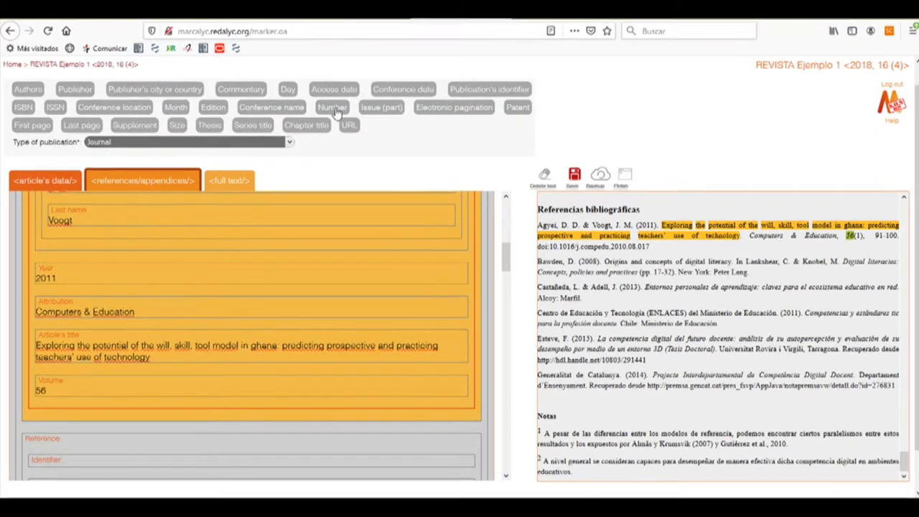
{"action": "left_click", "coordinate": [331, 107]}
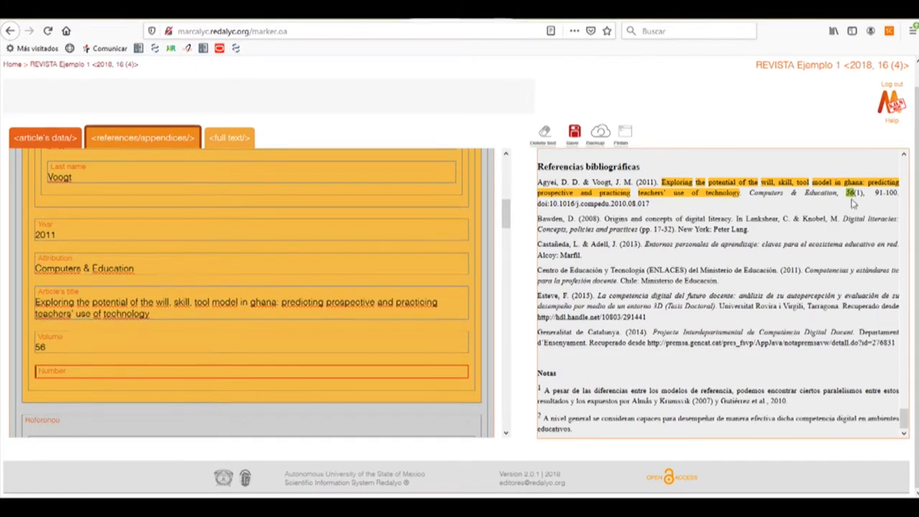
Enter issue number 1 and last page 100, and set the identifier type to DOI.
{"action": "type", "text": "1"}
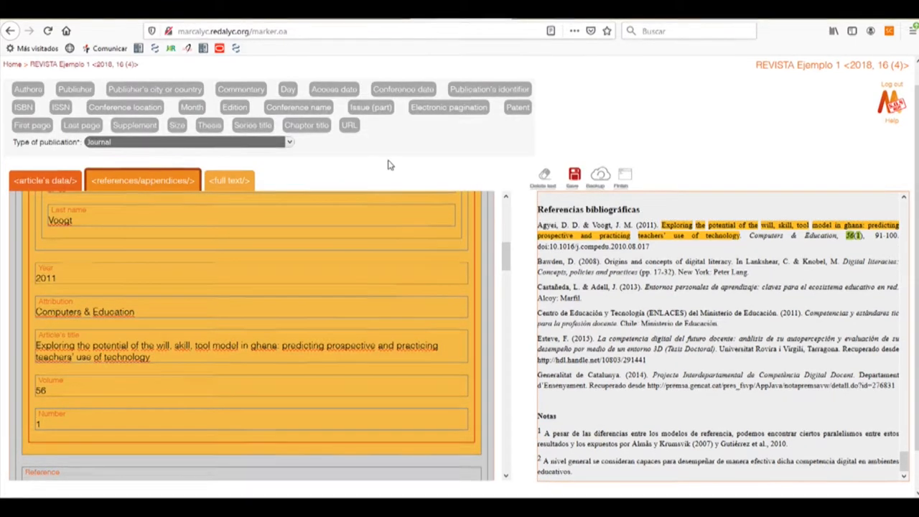
{"action": "mouse_move", "coordinate": [453, 153]}
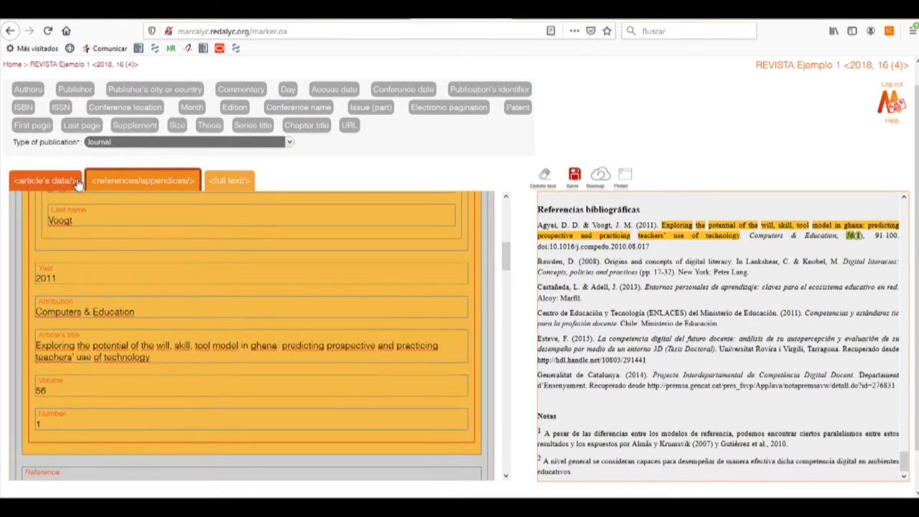
{"action": "scroll", "scroll_direction": "down", "scroll_amount": 3}
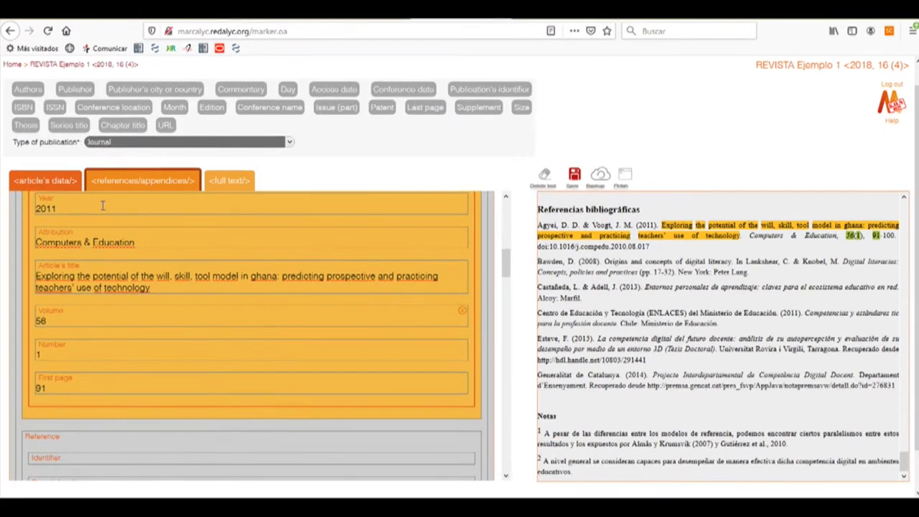
{"action": "scroll", "scroll_direction": "down", "scroll_amount": 3}
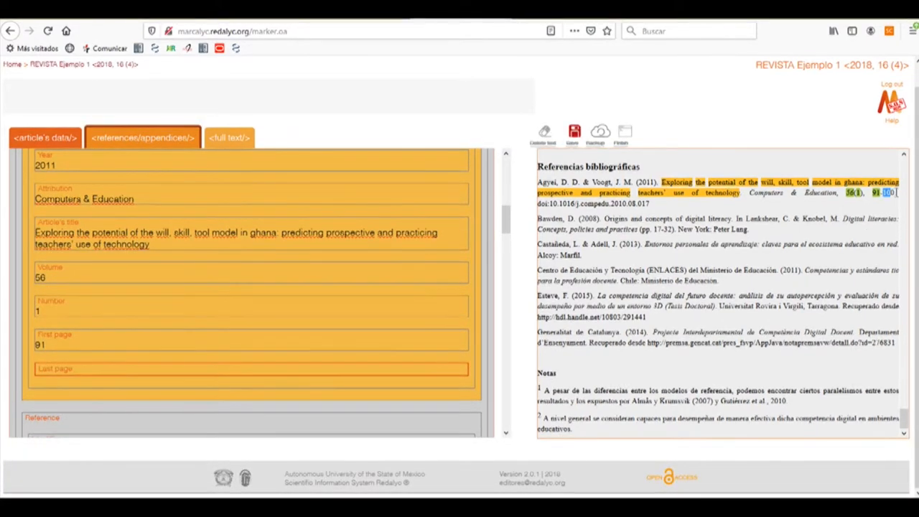
{"action": "type", "text": "100"}
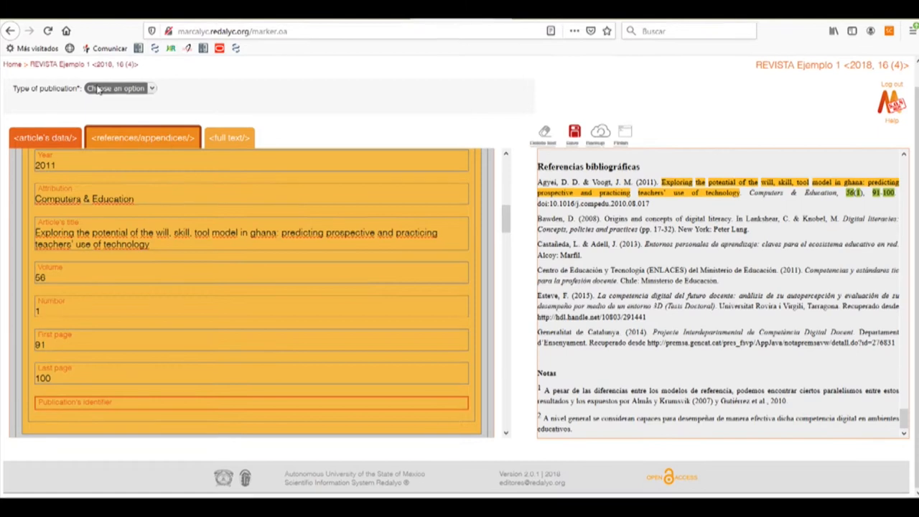
{"action": "left_click", "coordinate": [119, 88]}
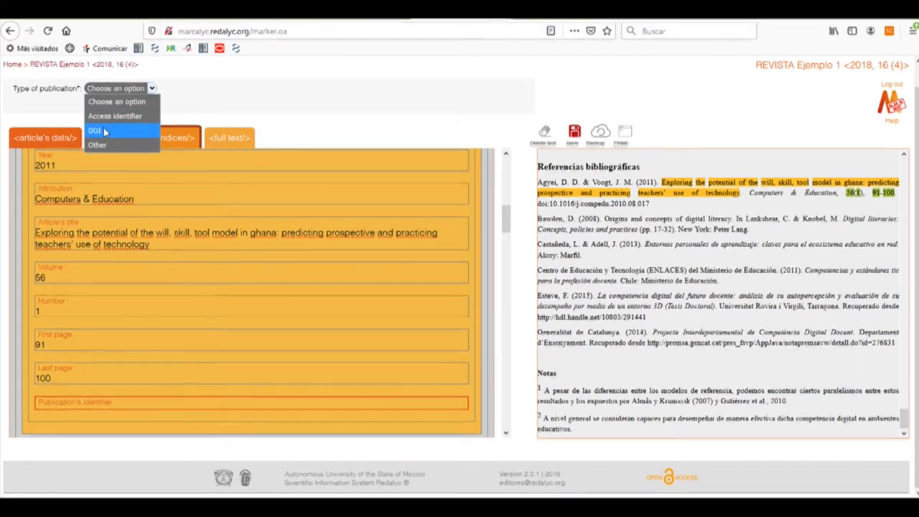
{"action": "left_click", "coordinate": [94, 130]}
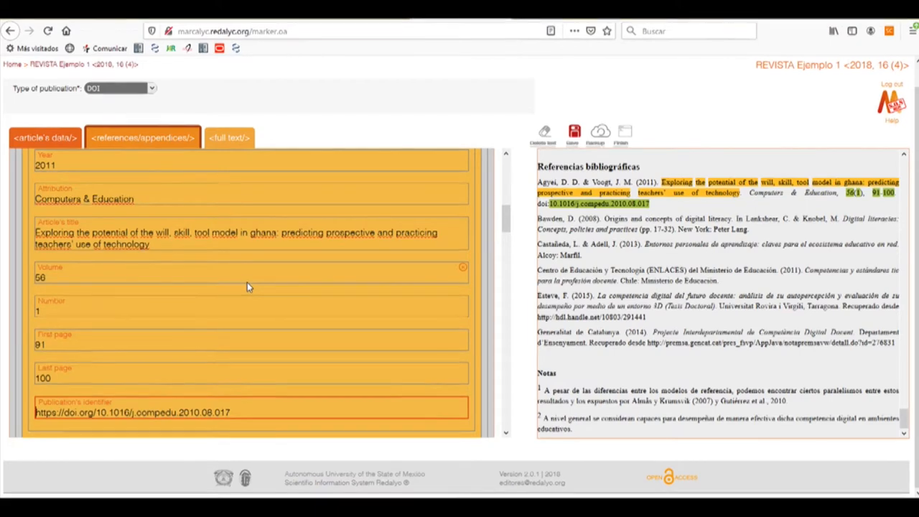
{"action": "scroll", "scroll_direction": "down", "scroll_amount": 3}
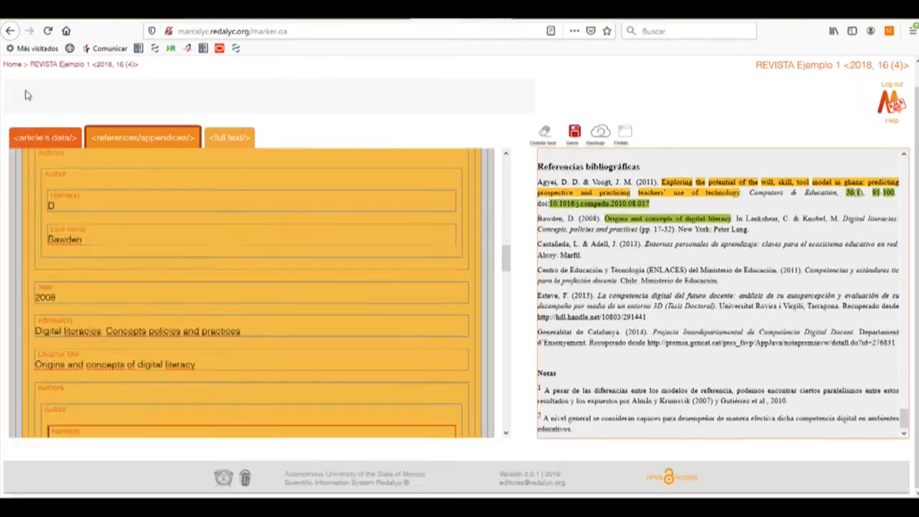
Enter editor names Lankshear and Knobel in the Bawden chapter reference.
{"action": "scroll", "scroll_direction": "down", "scroll_amount": 3}
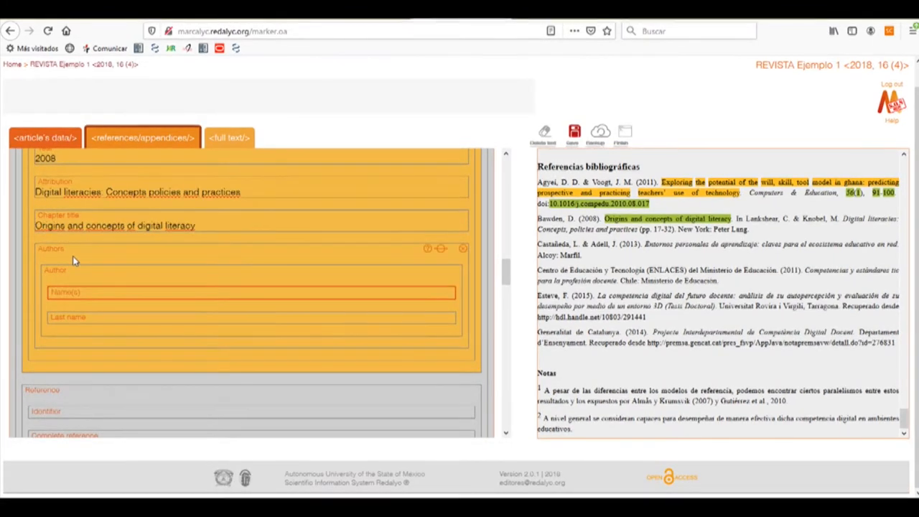
{"action": "left_click", "coordinate": [136, 106]}
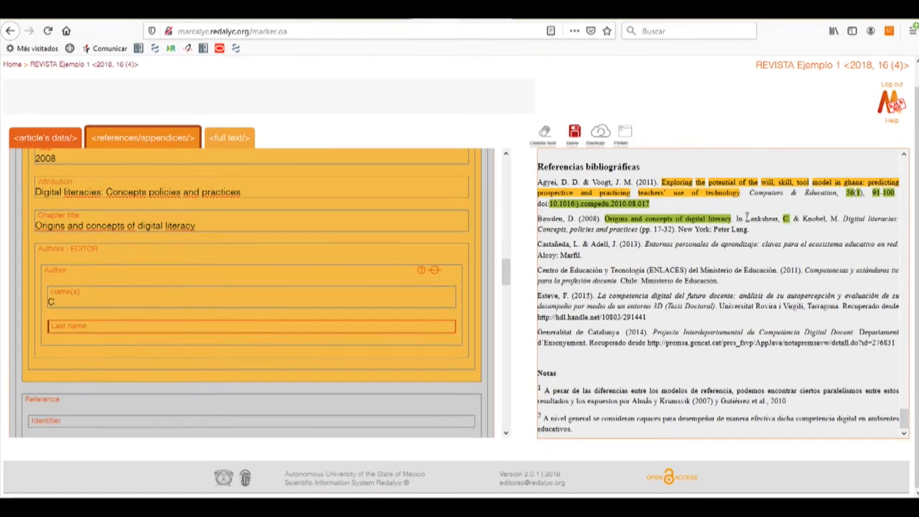
{"action": "type", "text": "Lankshear."}
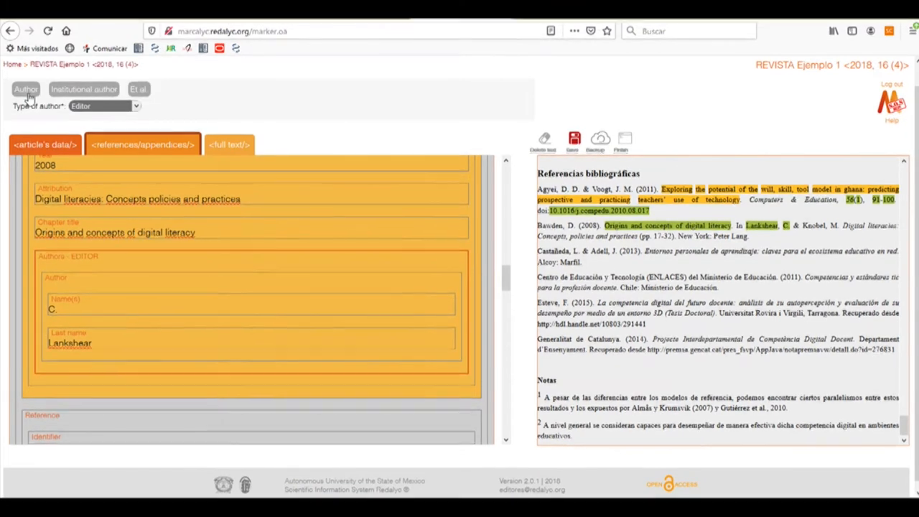
{"action": "scroll", "scroll_direction": "down", "scroll_amount": 3}
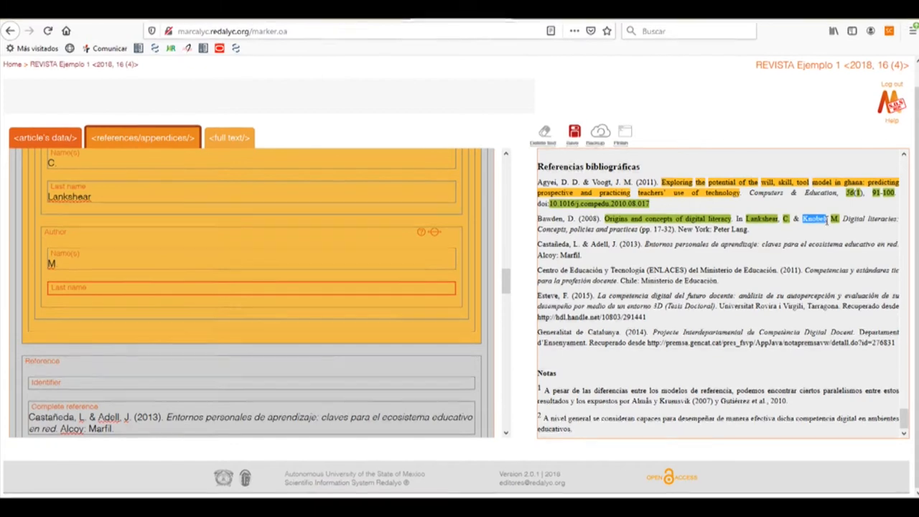
{"action": "type", "text": "Knobel"}
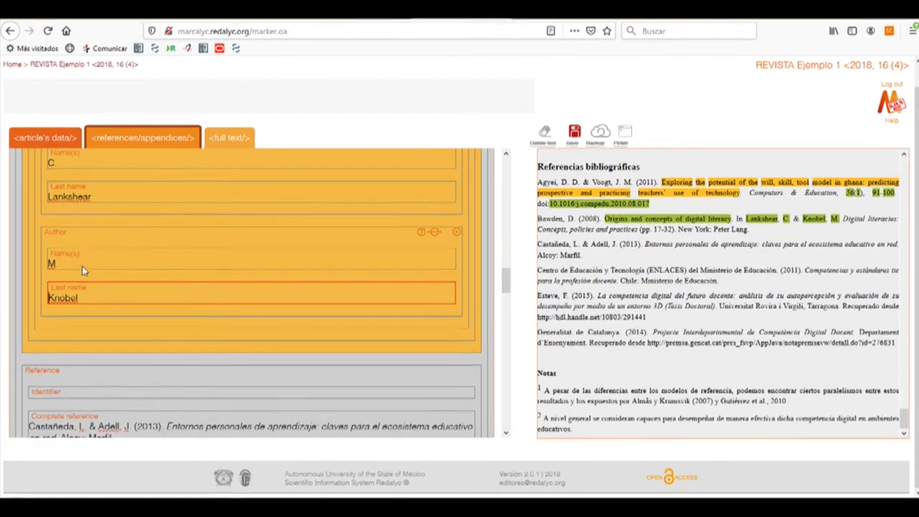
{"action": "scroll", "scroll_direction": "up", "scroll_amount": 3}
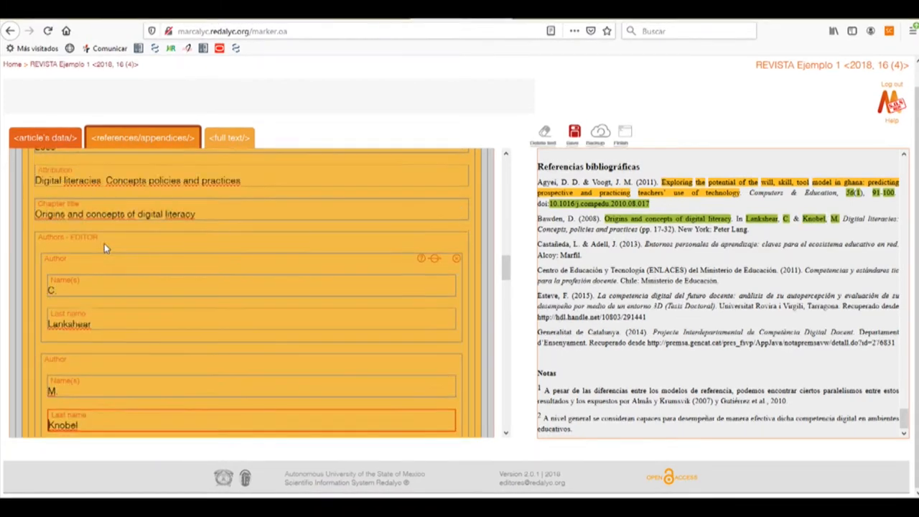
{"action": "scroll", "scroll_direction": "up", "scroll_amount": 3}
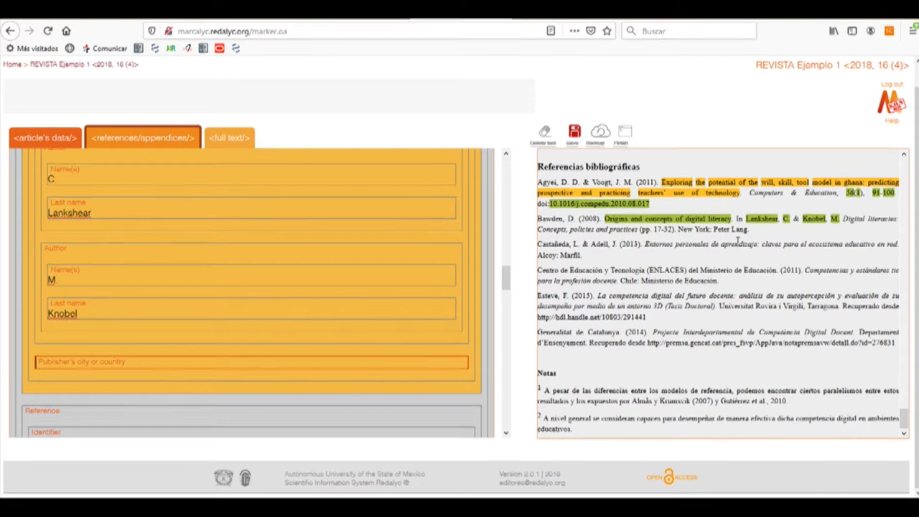
Tag New York, Peter Lang and pages 17–32 for the Bawden chapter.
{"action": "double_click", "coordinate": [694, 229]}
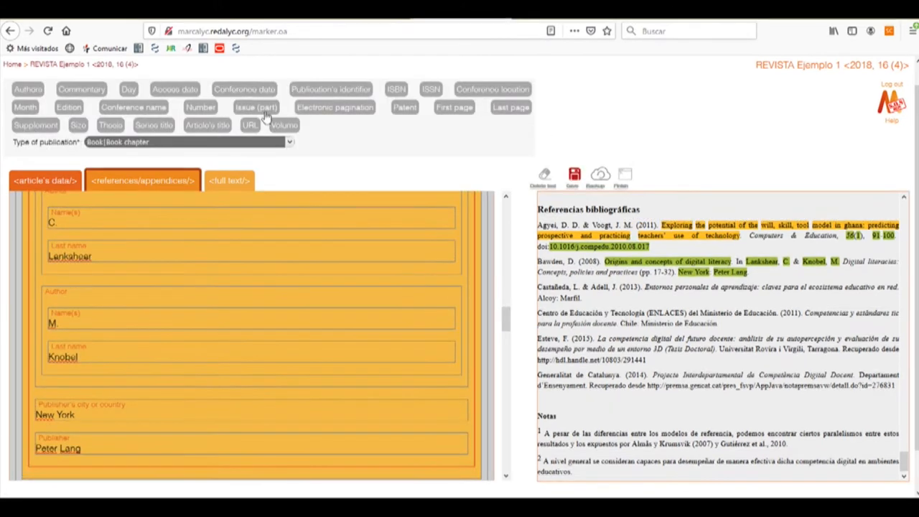
{"action": "mouse_move", "coordinate": [424, 230]}
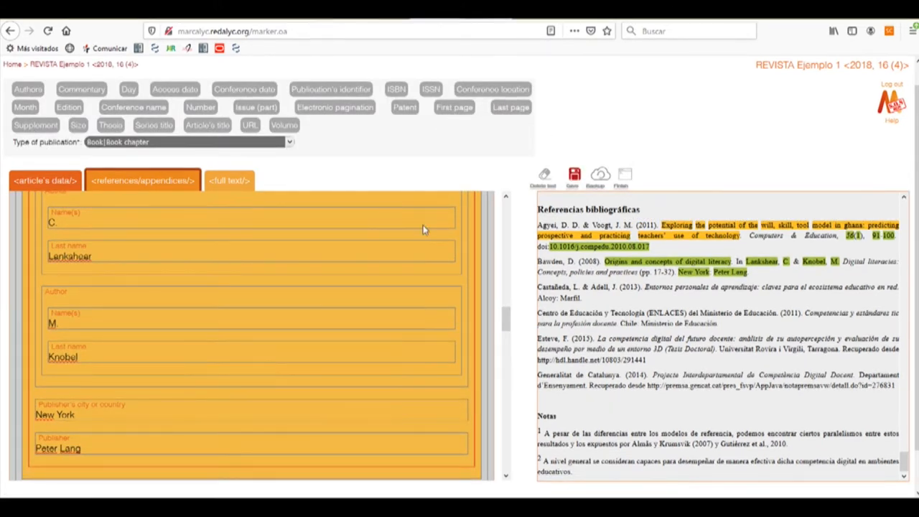
{"action": "scroll", "scroll_direction": "down", "scroll_amount": 3}
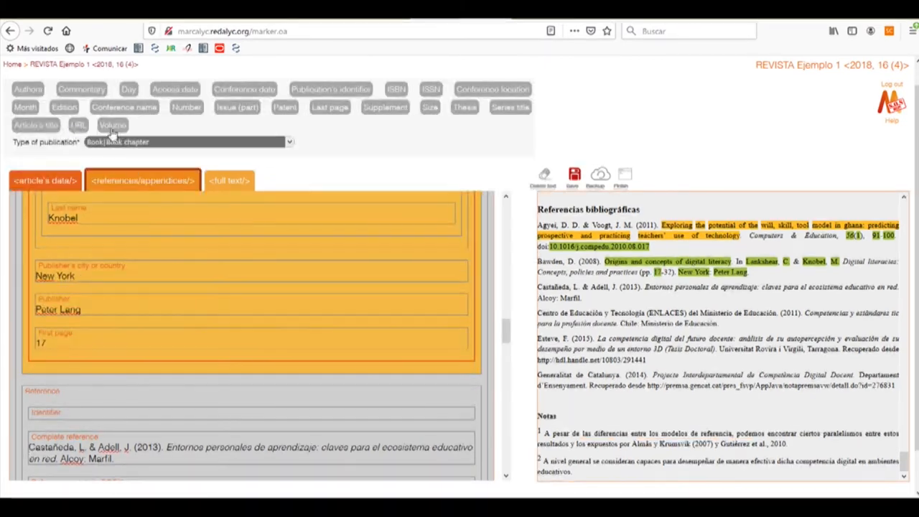
{"action": "mouse_move", "coordinate": [312, 123]}
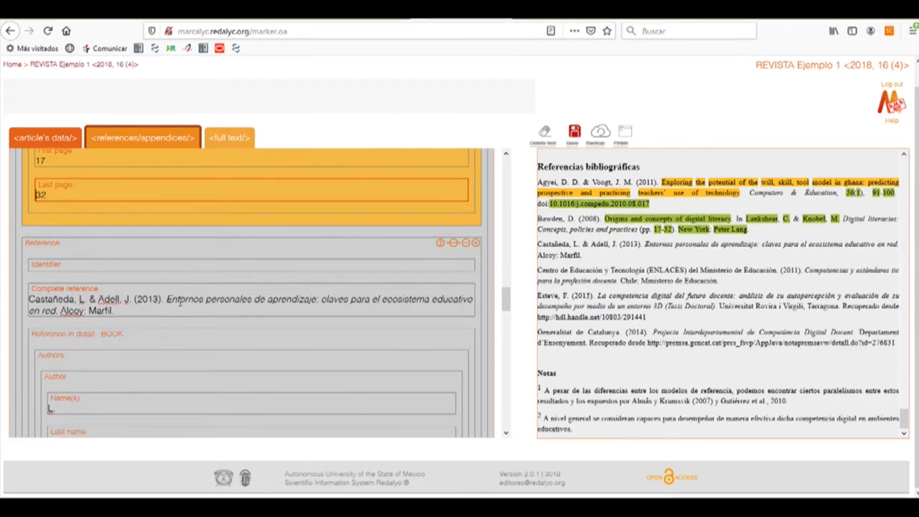
{"action": "scroll", "scroll_direction": "down", "scroll_amount": 3}
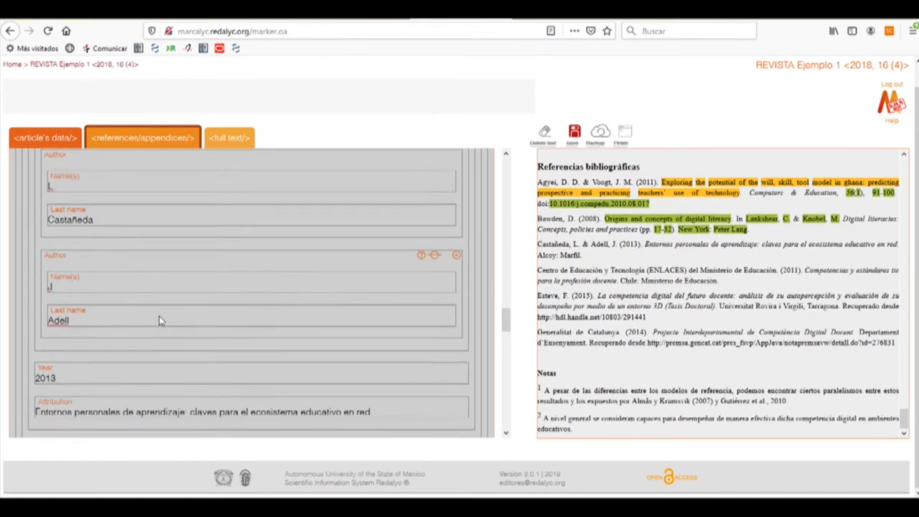
{"action": "scroll", "scroll_direction": "down", "scroll_amount": 3}
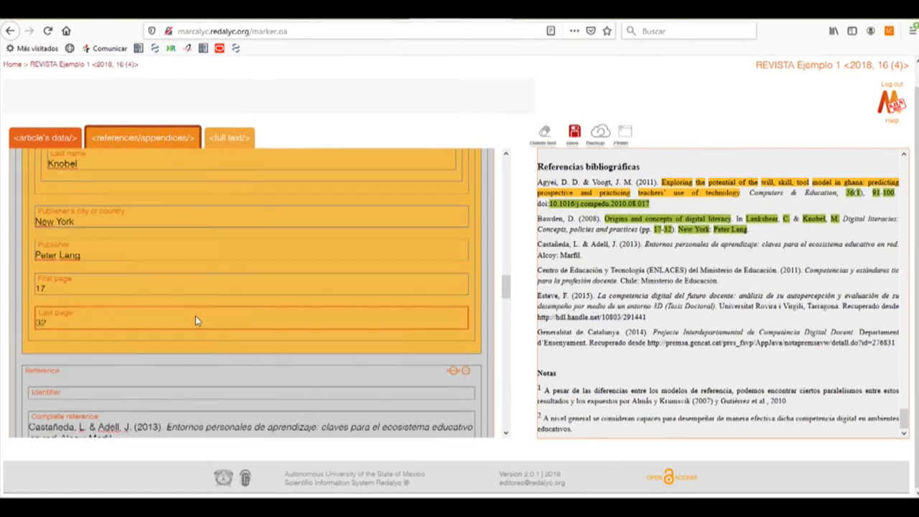
{"action": "scroll", "scroll_direction": "up", "scroll_amount": 3}
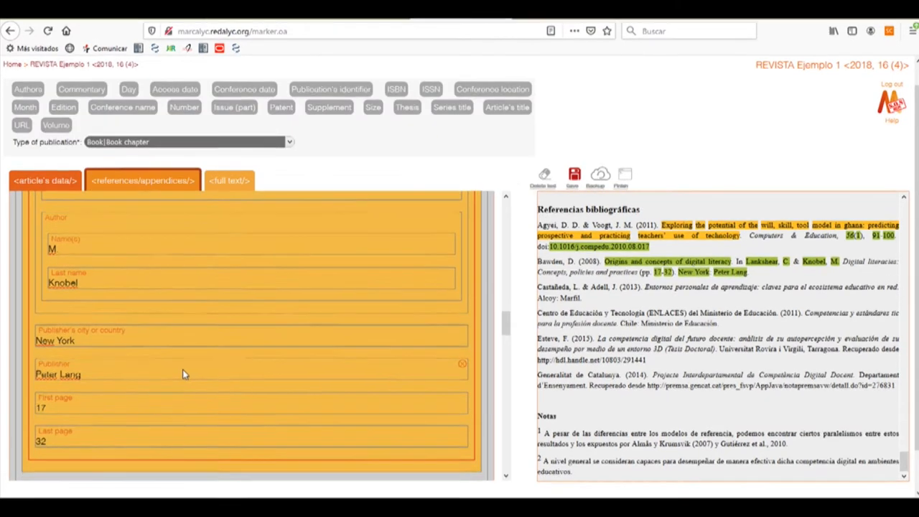
{"action": "scroll", "scroll_direction": "down", "scroll_amount": 3}
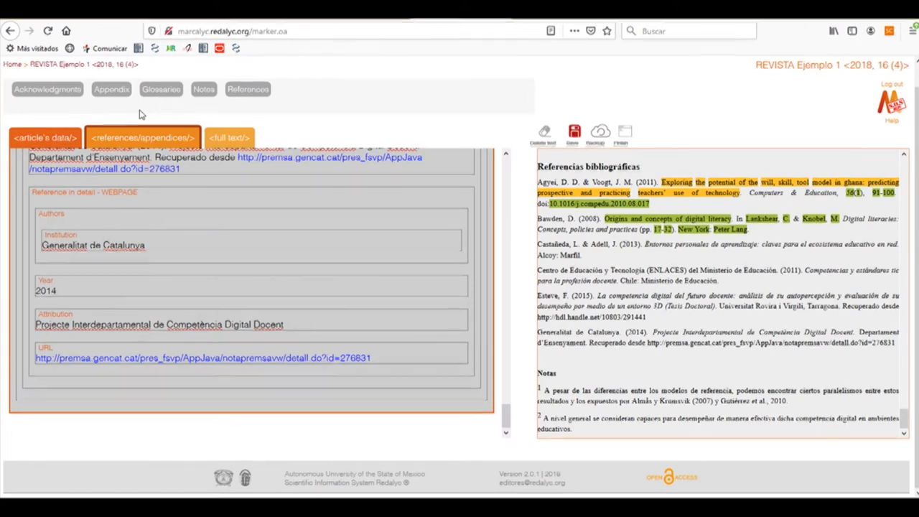
{"action": "mouse_move", "coordinate": [193, 113]}
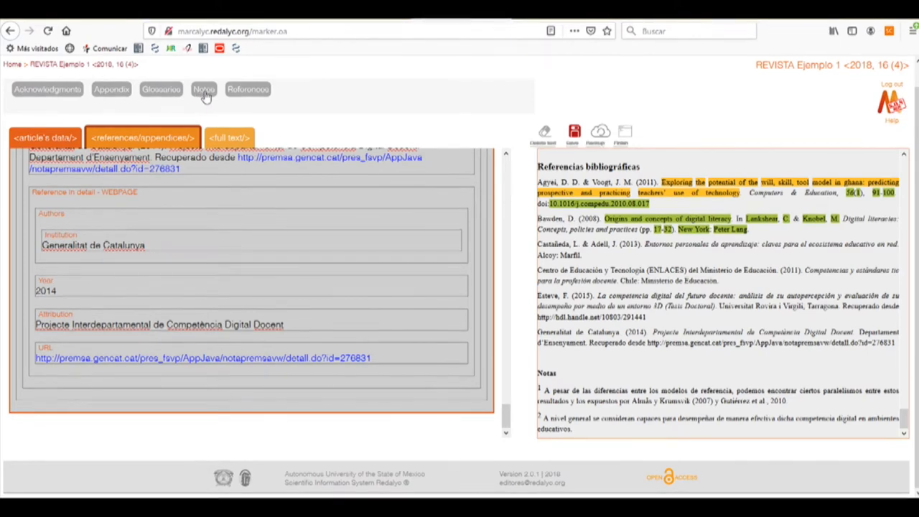
{"action": "mouse_move", "coordinate": [219, 101]}
{"action": "type", "text": "1"}
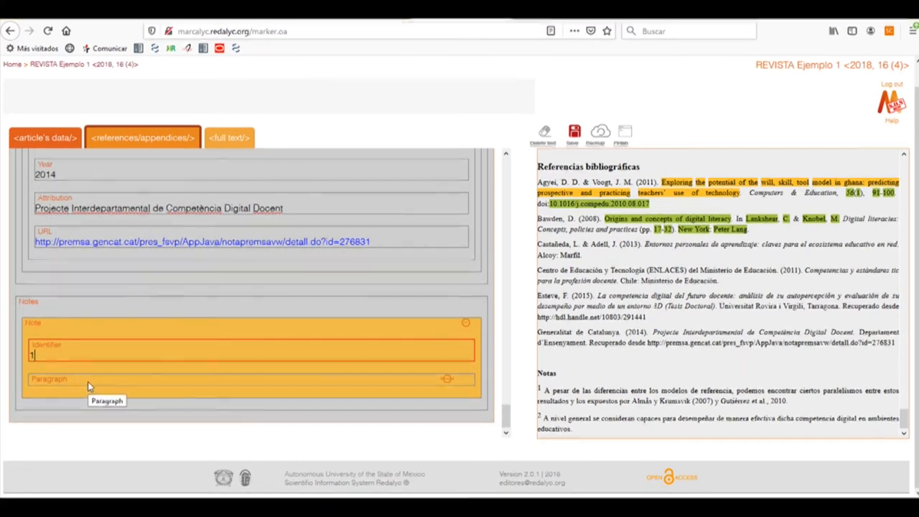
Fill note 1's paragraph by selecting its text in the preview.
{"action": "left_click", "coordinate": [252, 378]}
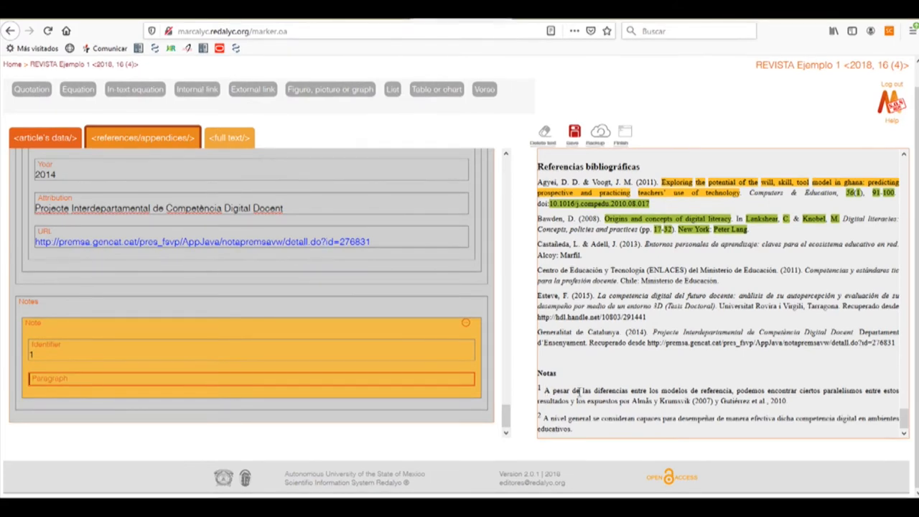
{"action": "left_click", "coordinate": [647, 389]}
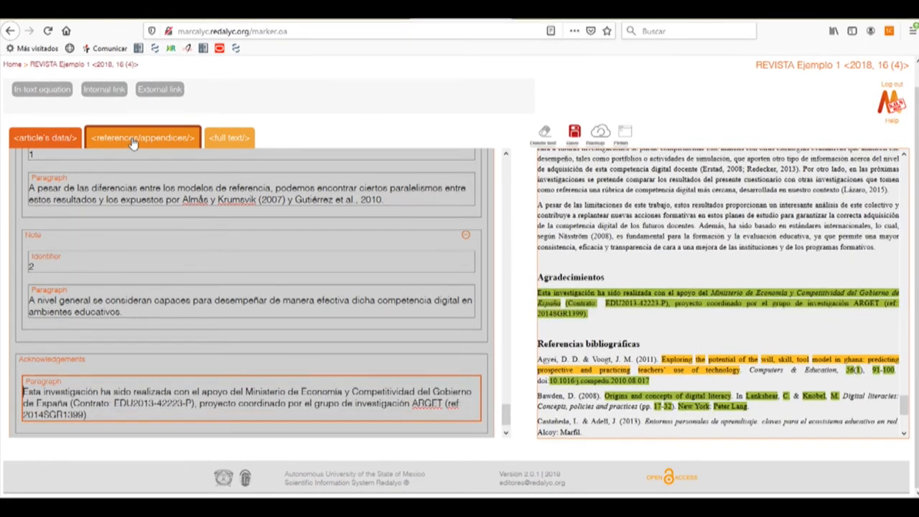
{"action": "mouse_move", "coordinate": [132, 143]}
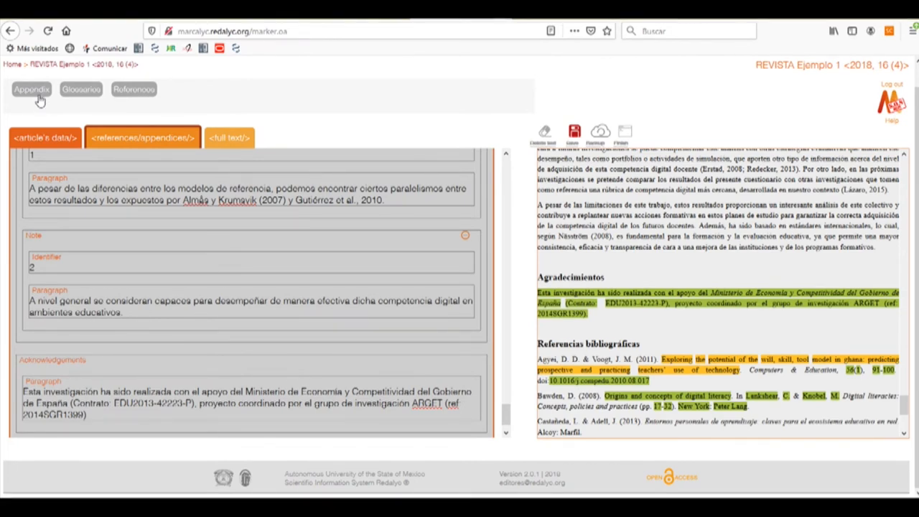
{"action": "mouse_move", "coordinate": [133, 89]}
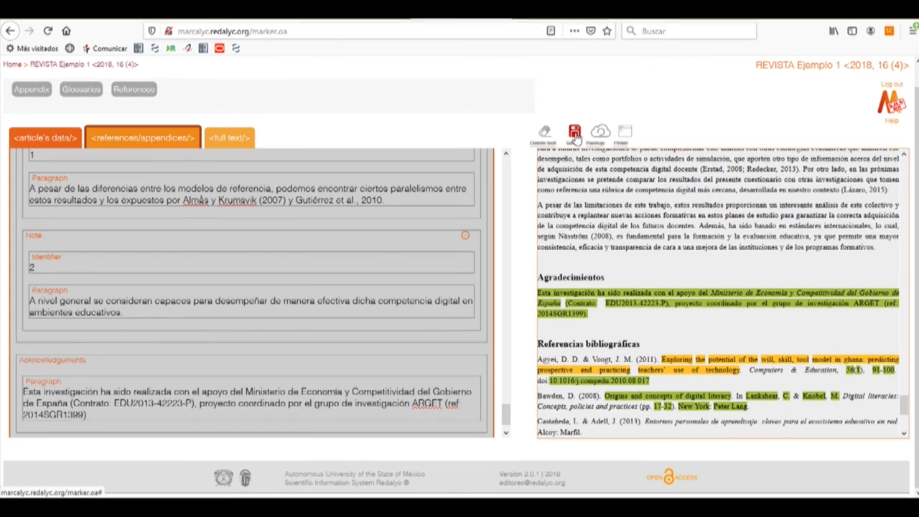
Save the references, notes and acknowledgments tagging.
{"action": "left_click", "coordinate": [575, 132]}
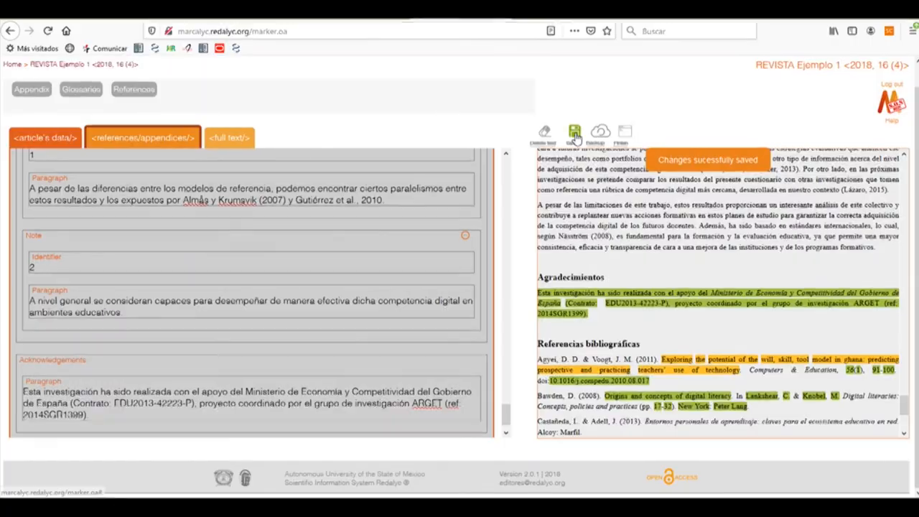